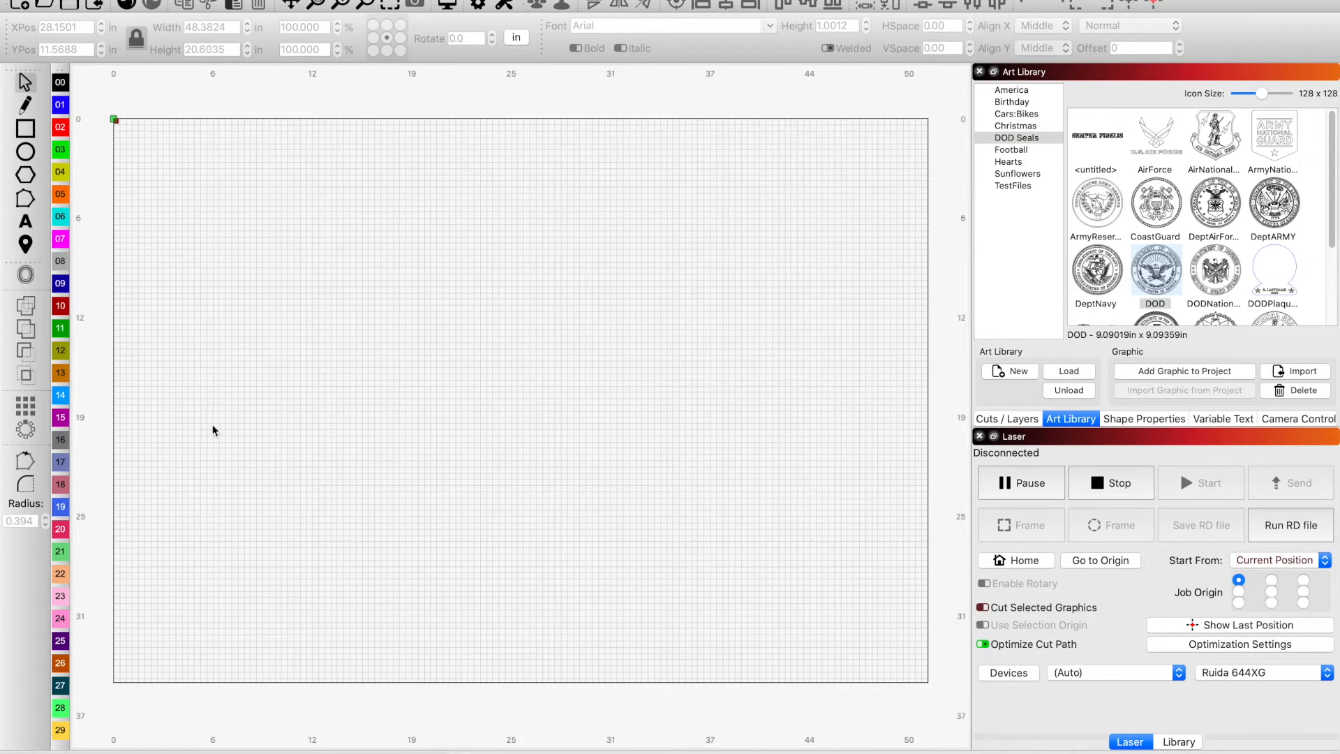
{"action": "mouse_move", "coordinate": [215, 425]}
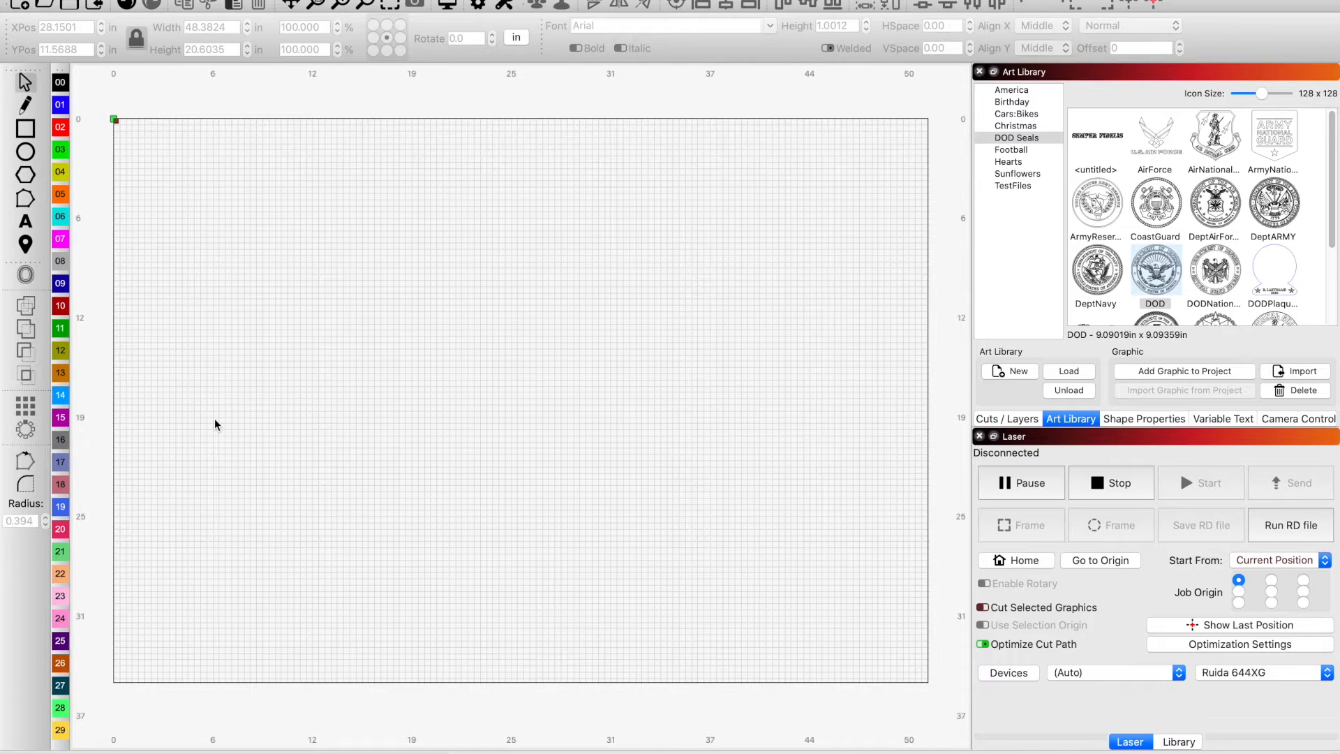
{"action": "mouse_move", "coordinate": [939, 308]}
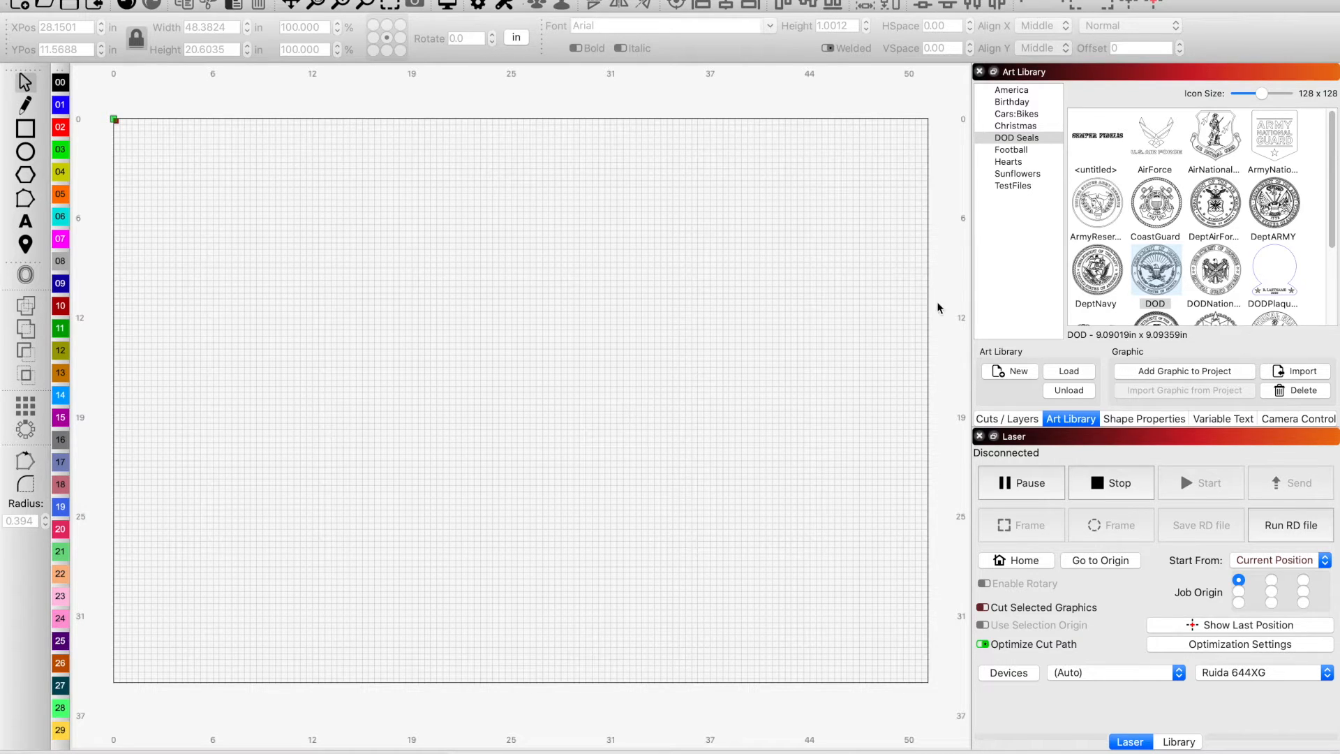
{"action": "mouse_move", "coordinate": [1028, 181]}
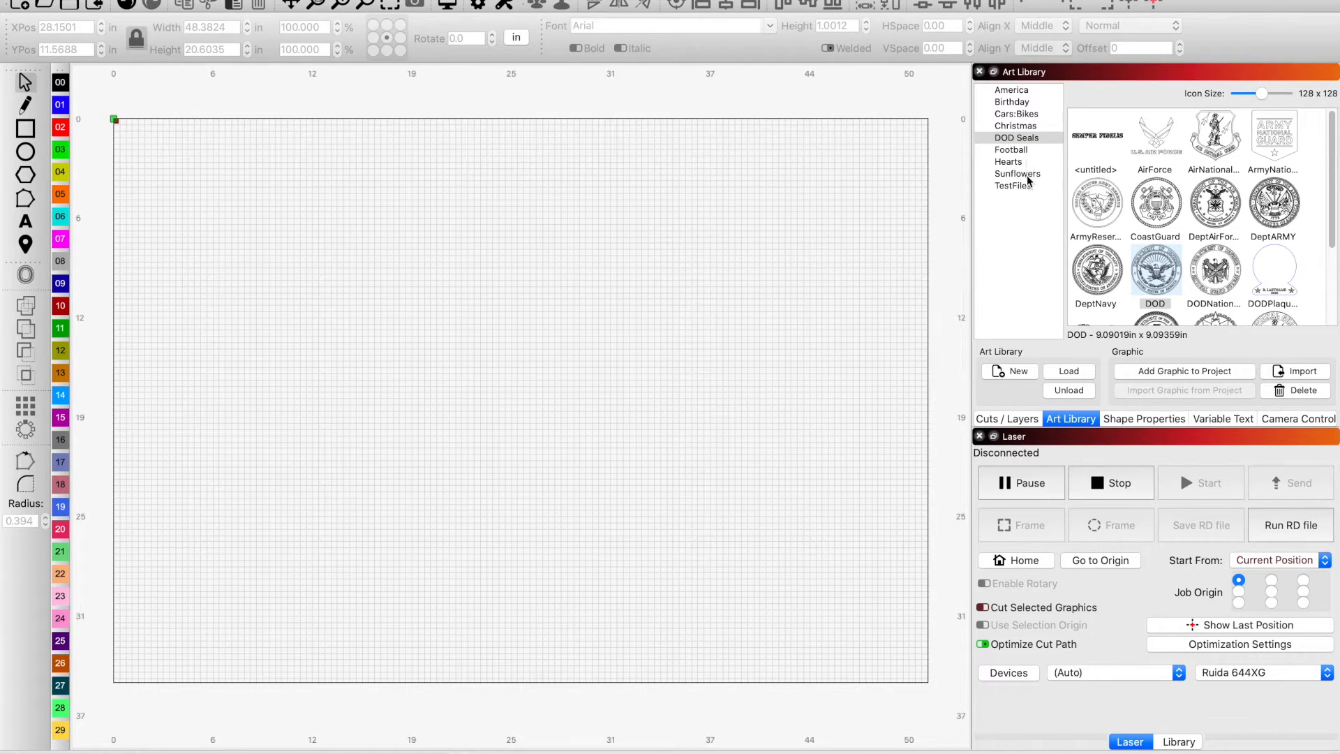
- Drag the 36Flag artwork from the America collection onto the canvas, then scroll the DOD Seals collection to Spaceforce
{"action": "left_click", "coordinate": [1012, 90]}
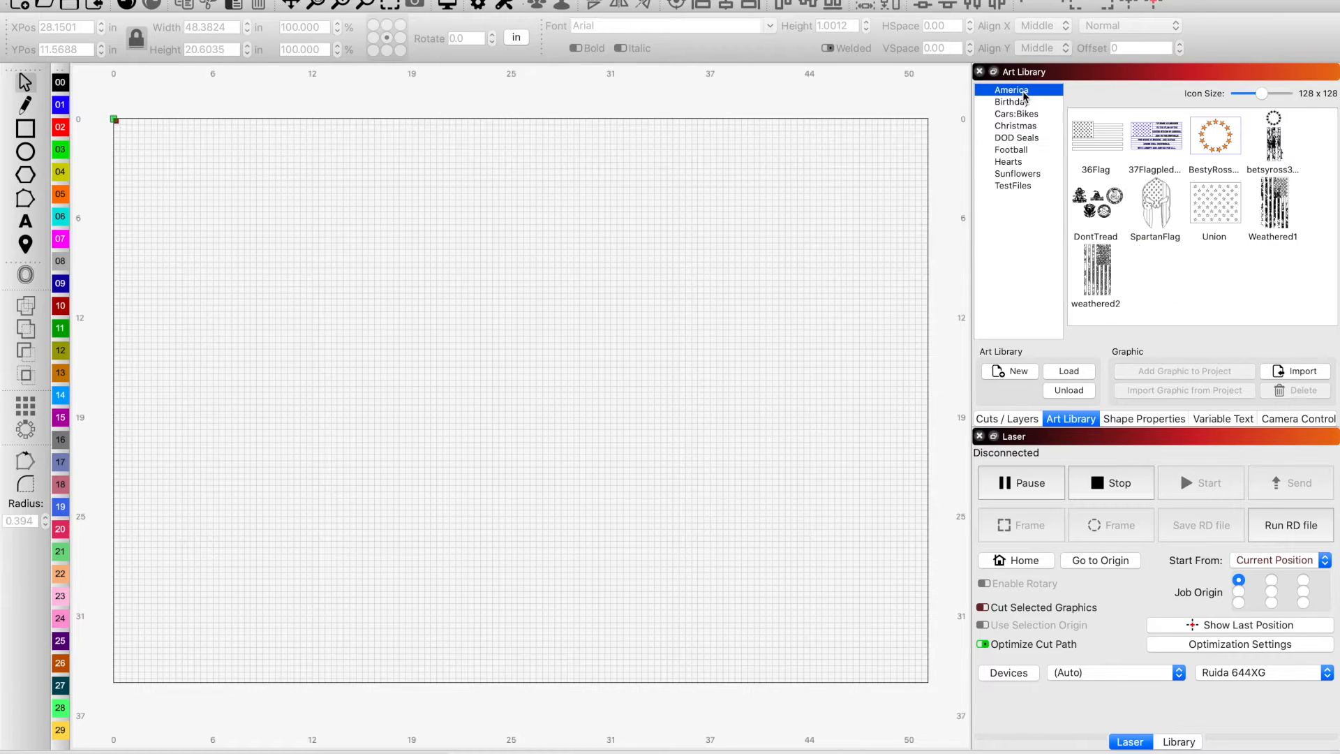
{"action": "left_click_drag", "start_coordinate": [1096, 137], "coordinate": [415, 303]}
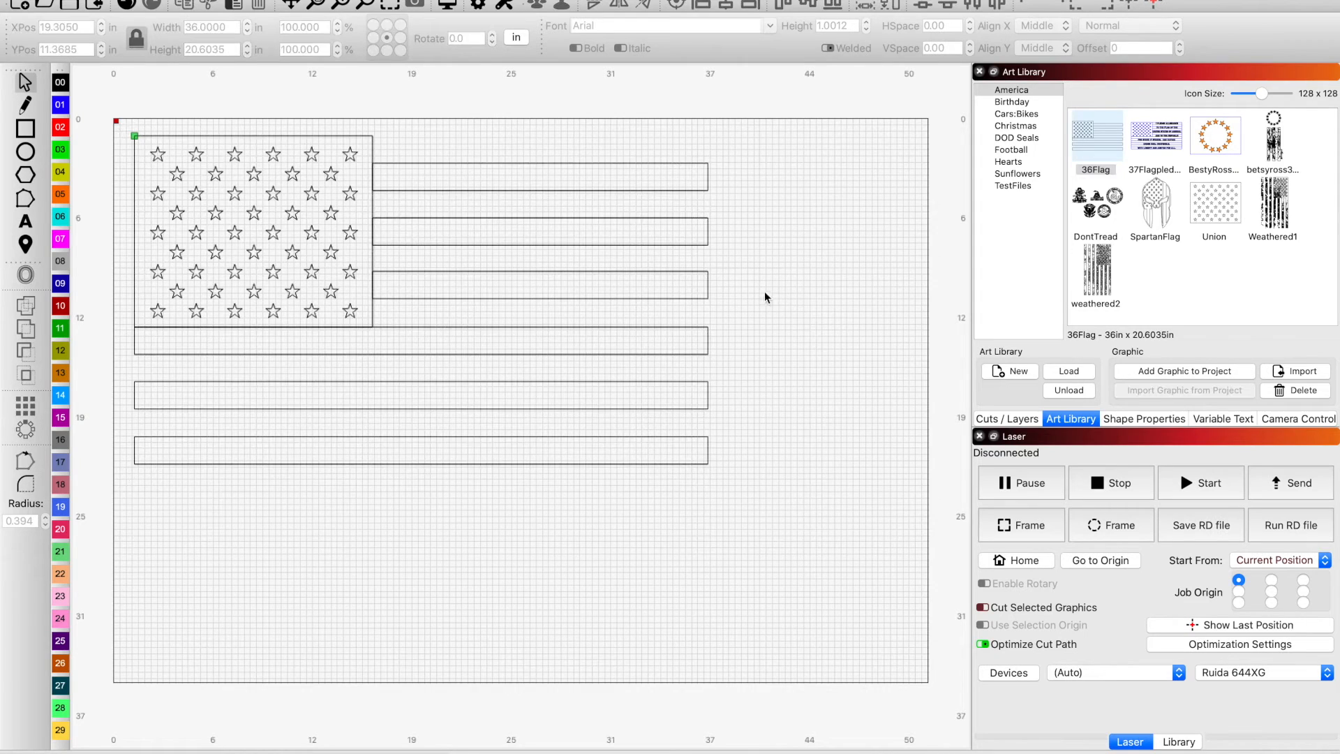
{"action": "mouse_move", "coordinate": [997, 142]}
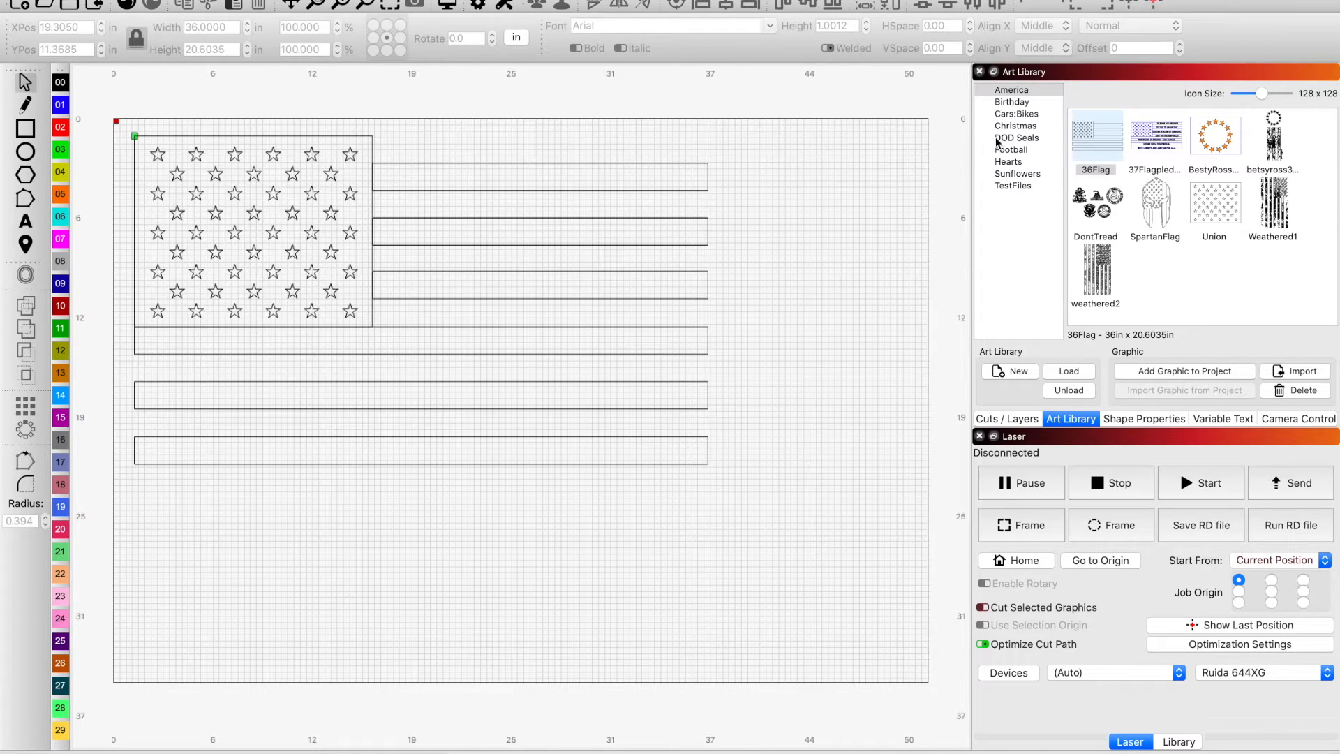
{"action": "left_click", "coordinate": [1018, 138]}
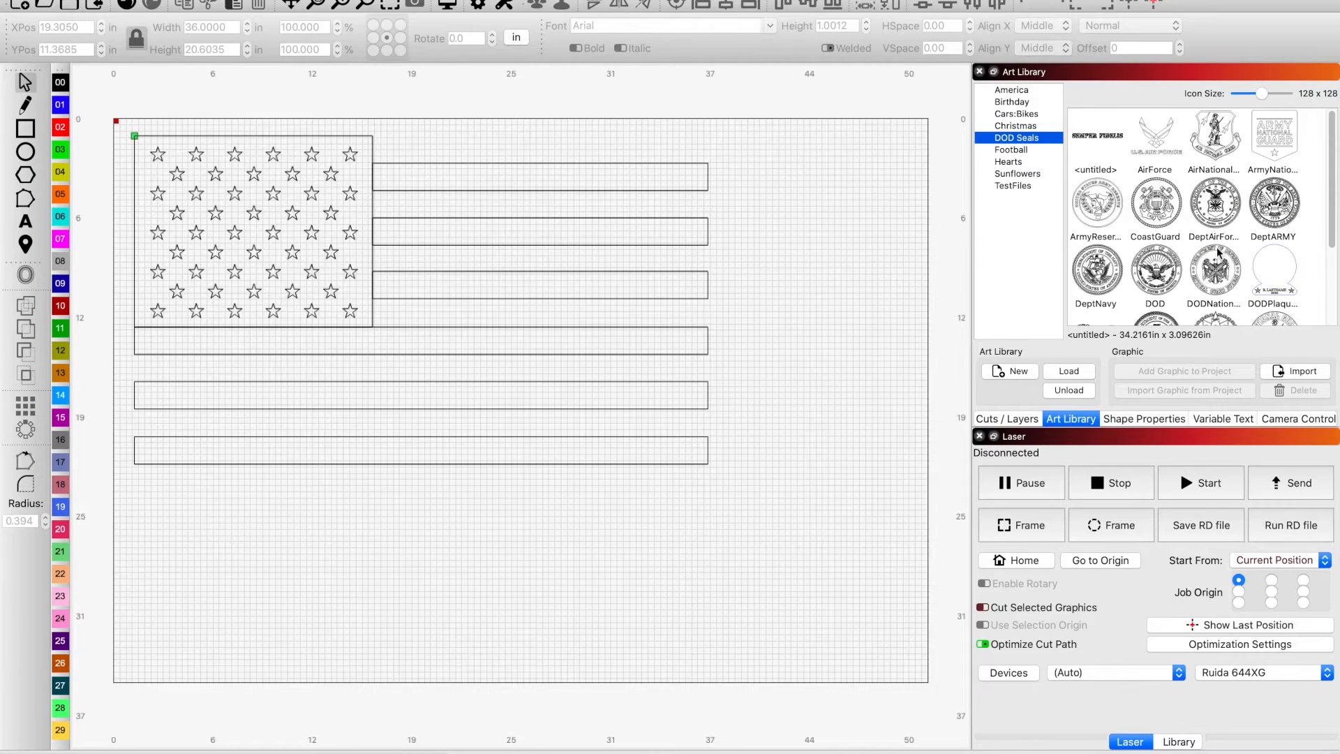
{"action": "scroll", "scroll_direction": "down", "scroll_amount": 3}
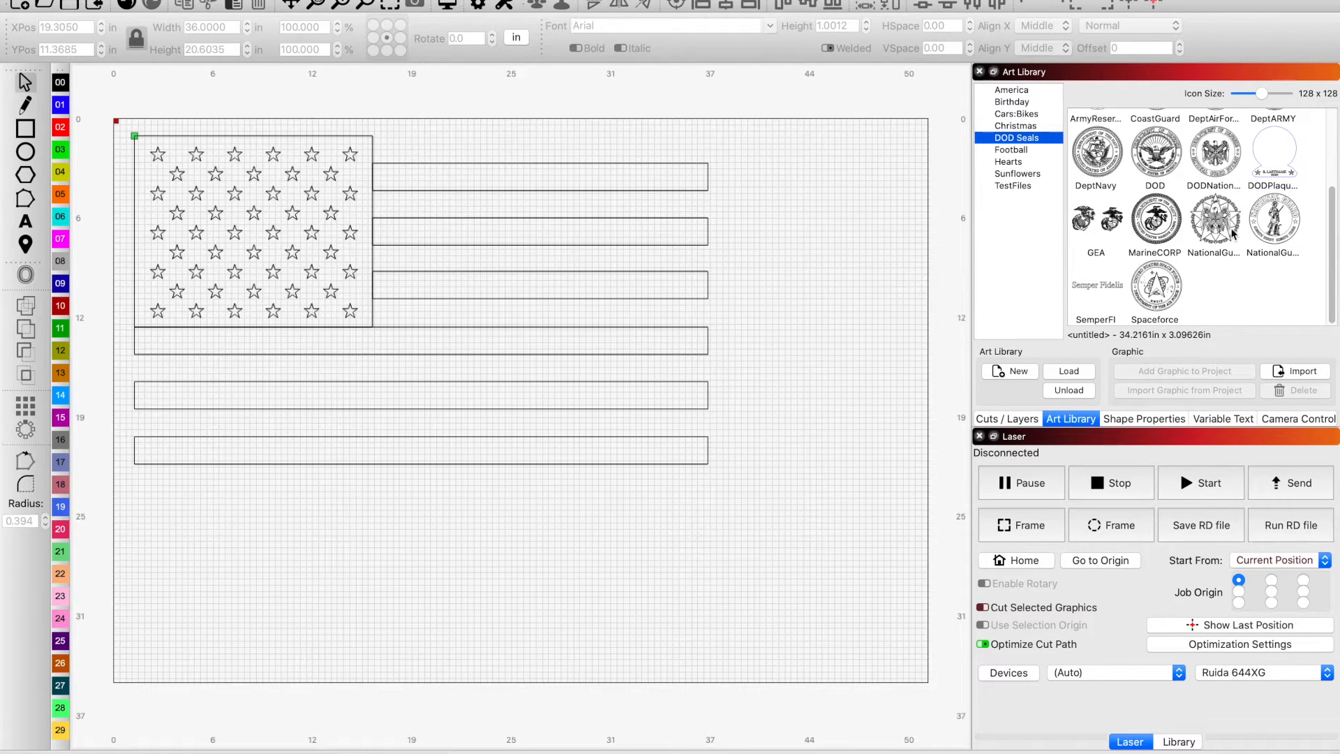
- Add the Spaceforce seal, shrink it and centre it over the star field, then deselect
{"action": "left_click", "coordinate": [1154, 290]}
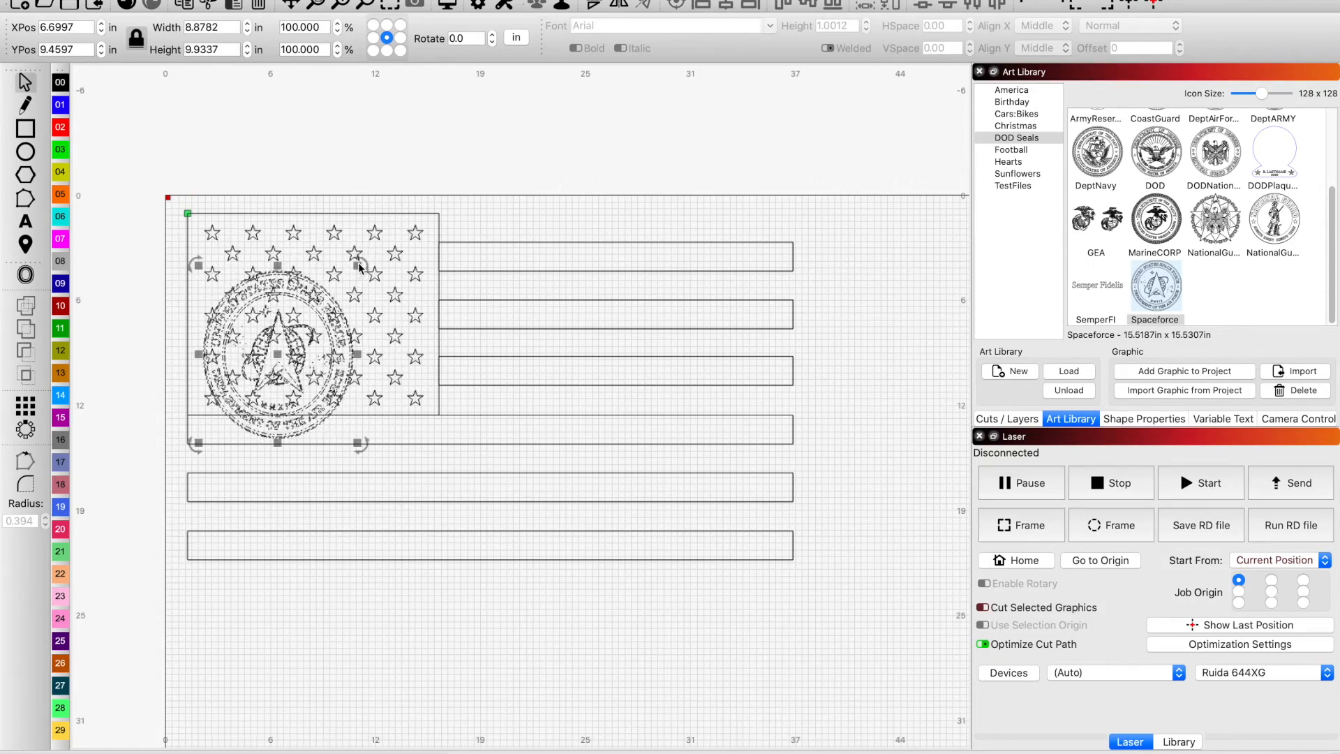
{"action": "left_click_drag", "start_coordinate": [359, 266], "coordinate": [434, 205]}
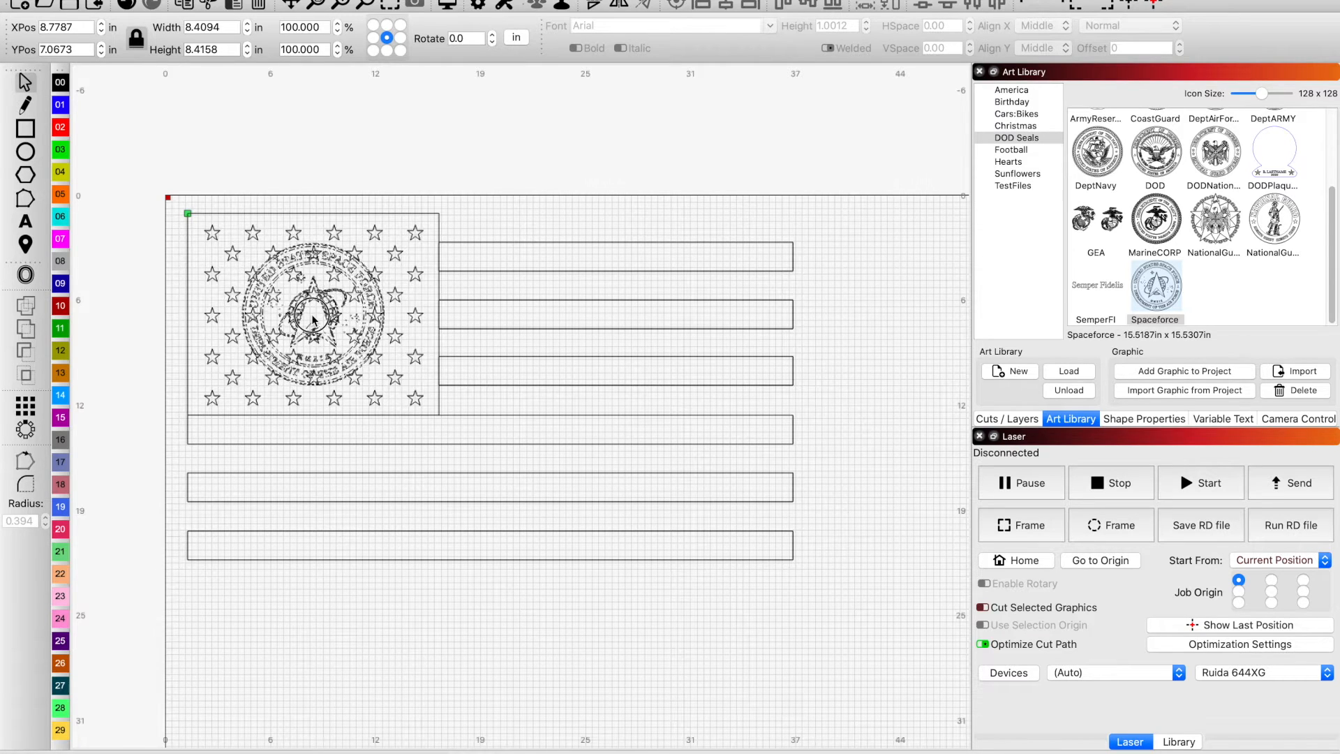
{"action": "left_click", "coordinate": [312, 318]}
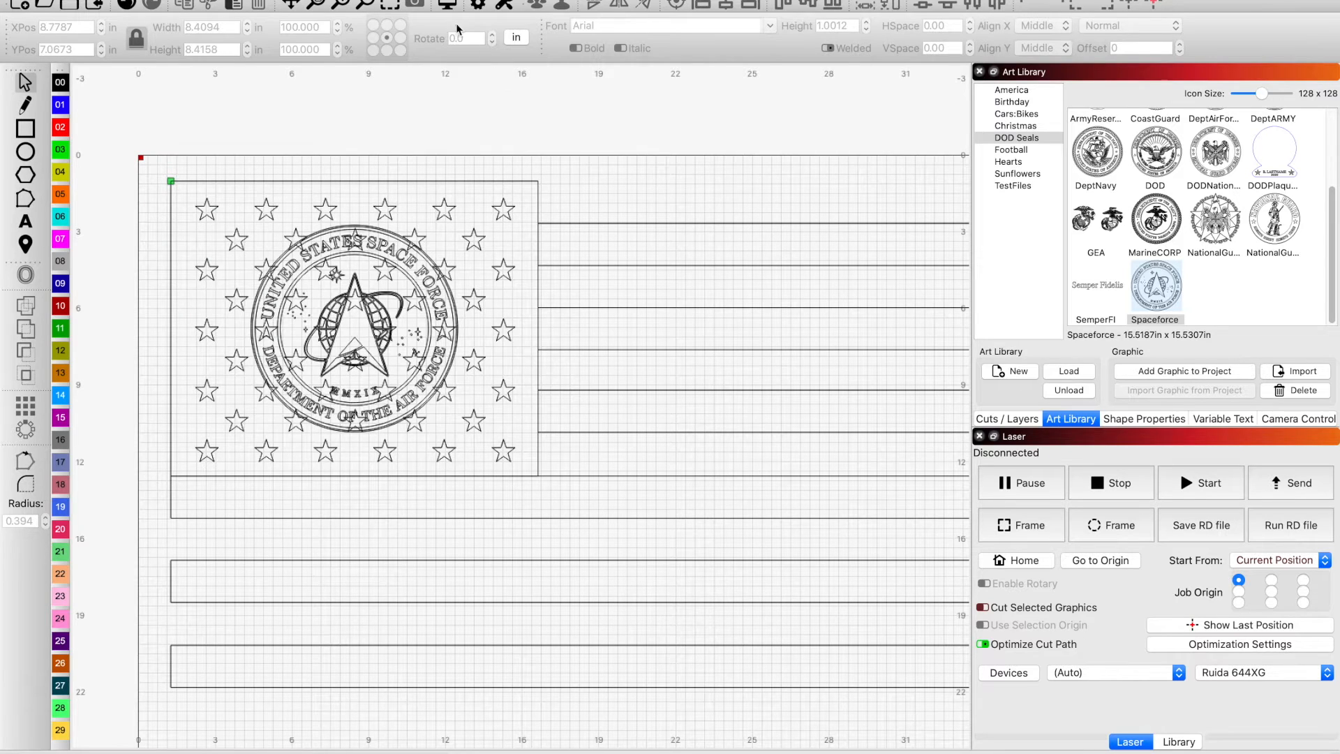
{"action": "mouse_move", "coordinate": [449, 11]}
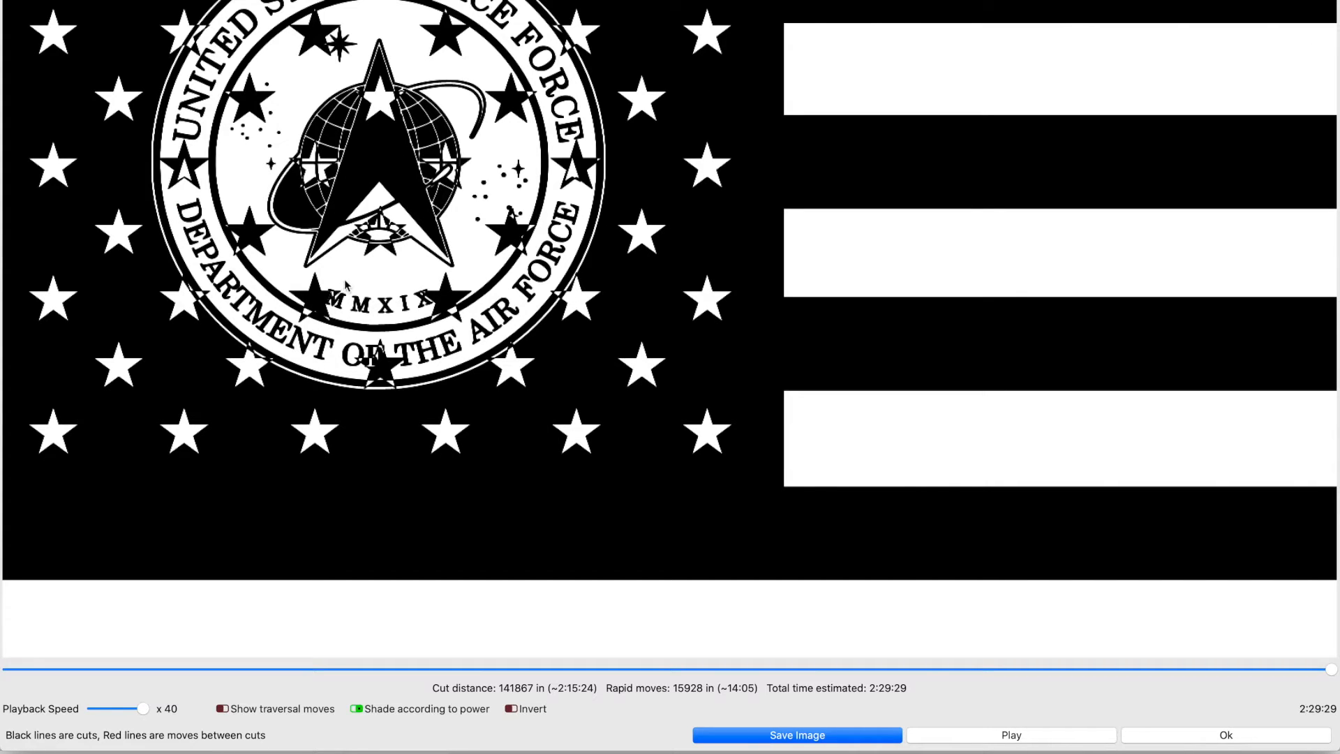
{"action": "mouse_move", "coordinate": [663, 489]}
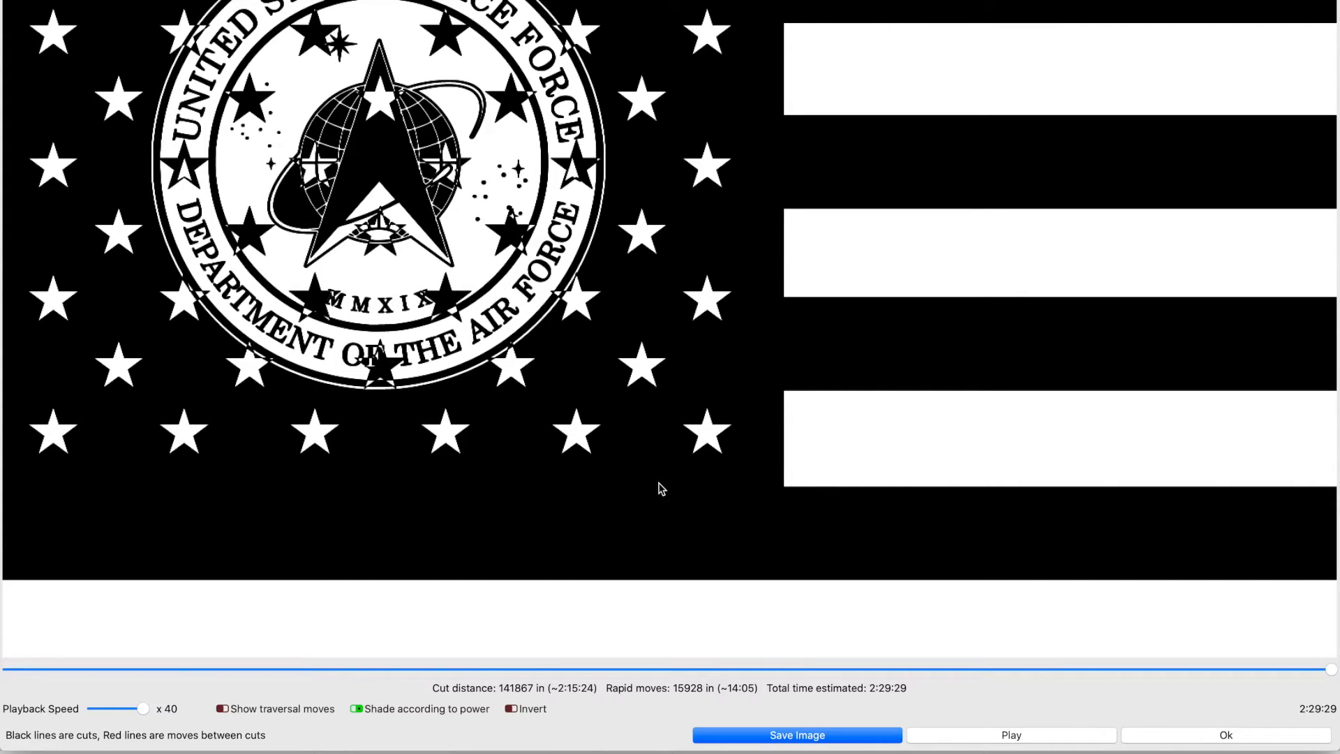
{"action": "mouse_move", "coordinate": [621, 474]}
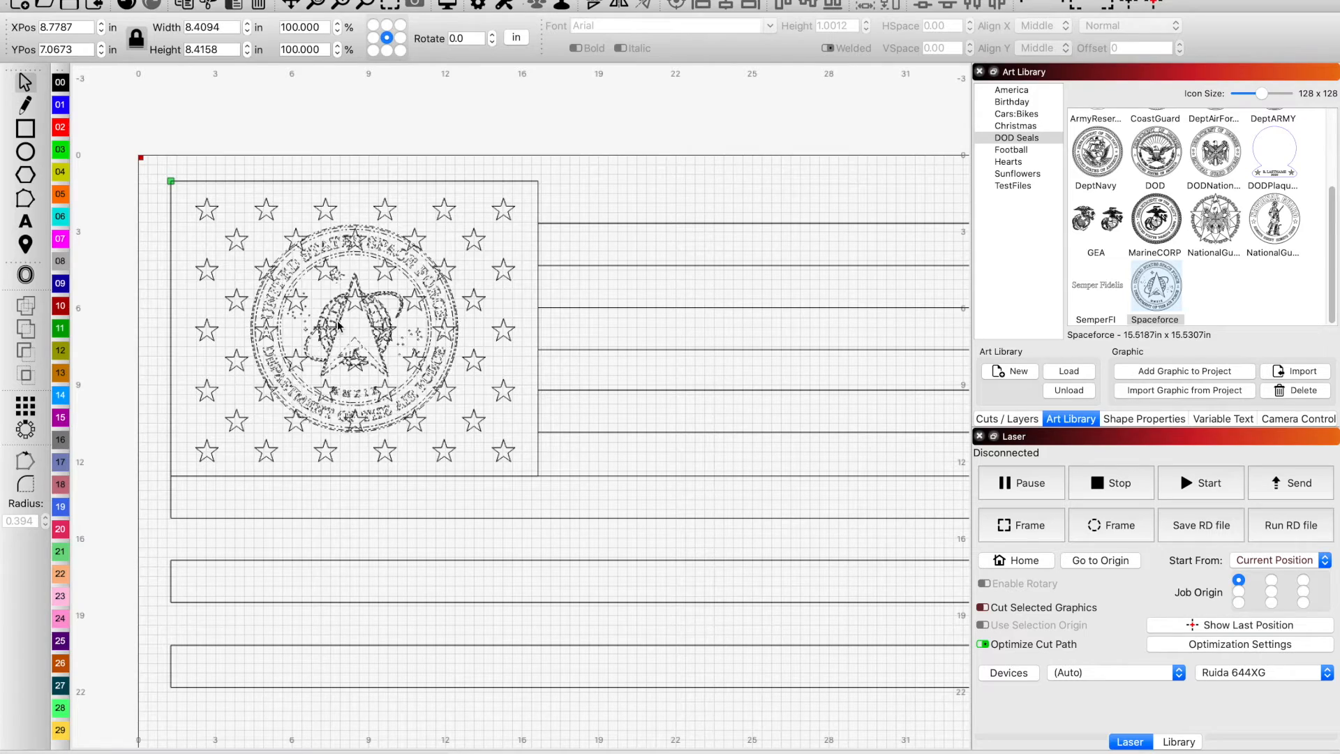
- Drag the seal onto the stripes right of the stars, deselect, and marquee-select parts of the flag
{"action": "left_click_drag", "start_coordinate": [346, 334], "coordinate": [727, 334]}
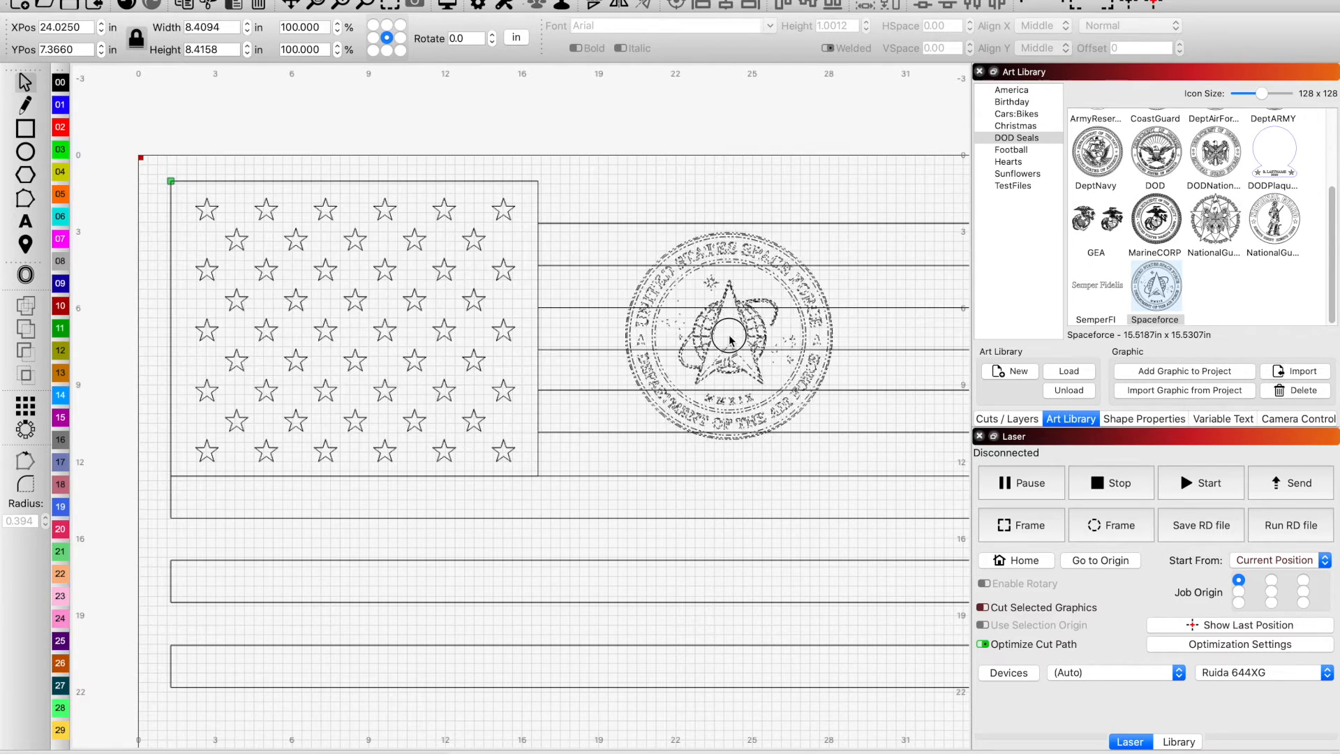
{"action": "left_click", "coordinate": [728, 336]}
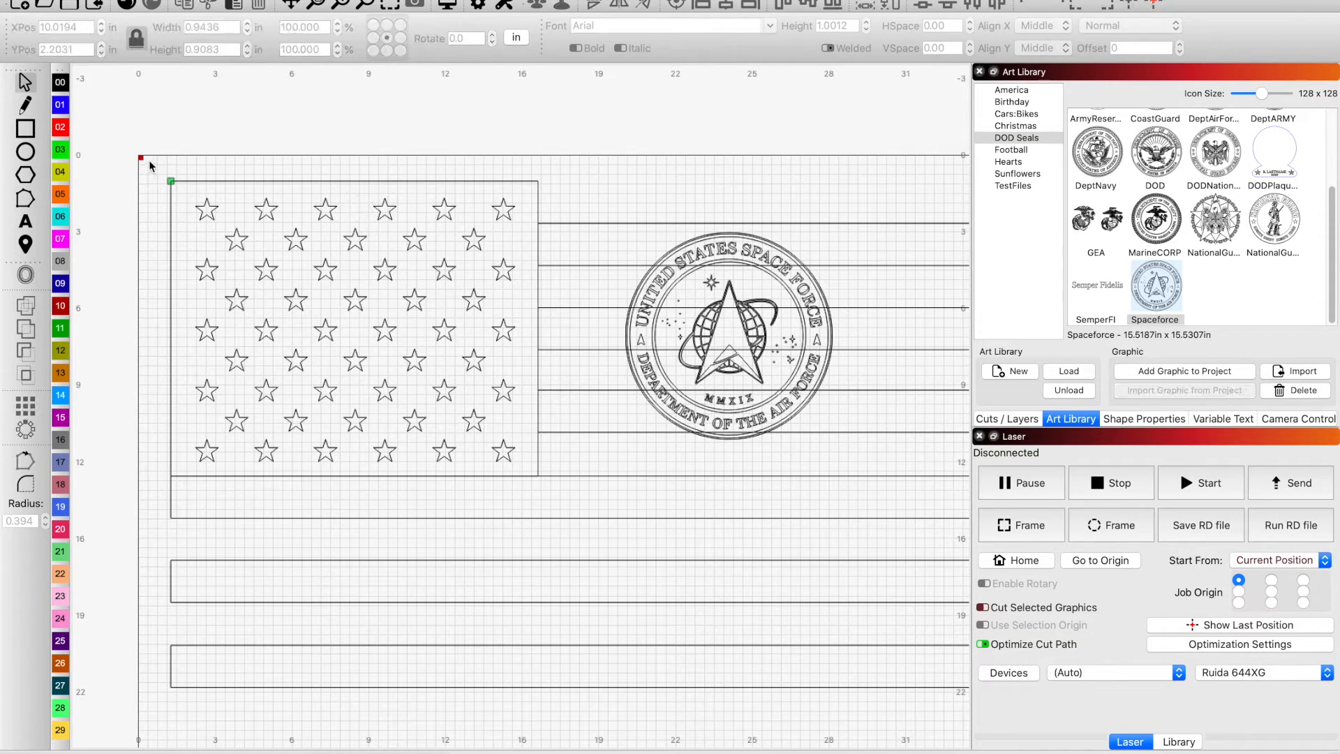
{"action": "left_click_drag", "start_coordinate": [150, 163], "coordinate": [397, 440]}
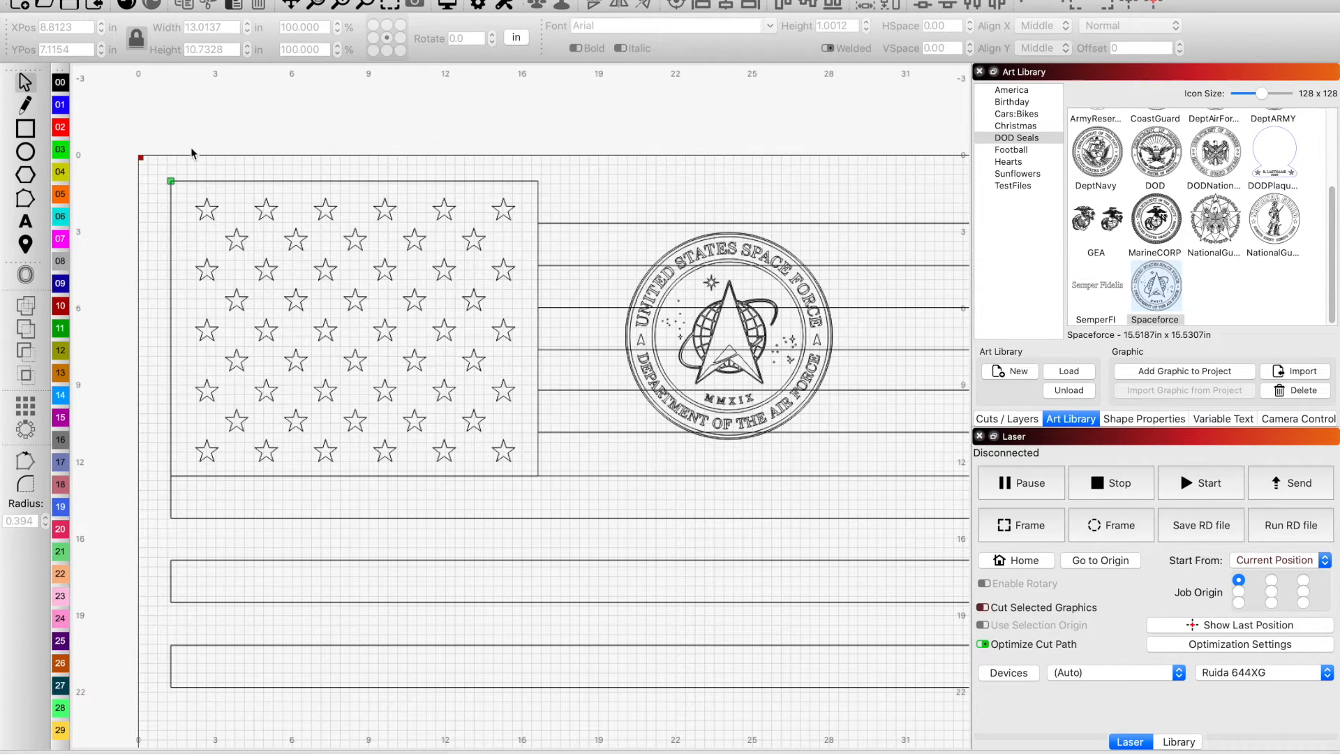
{"action": "mouse_move", "coordinate": [145, 148]}
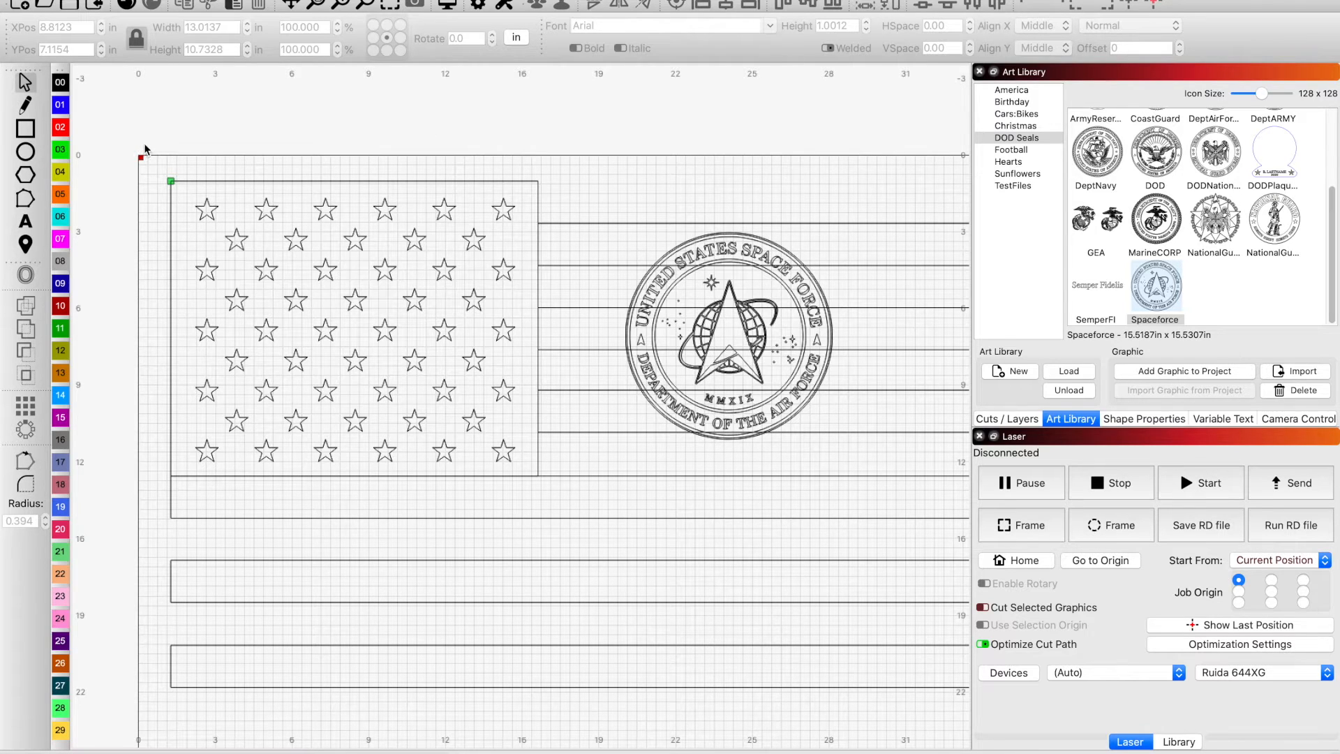
{"action": "mouse_move", "coordinate": [537, 147]}
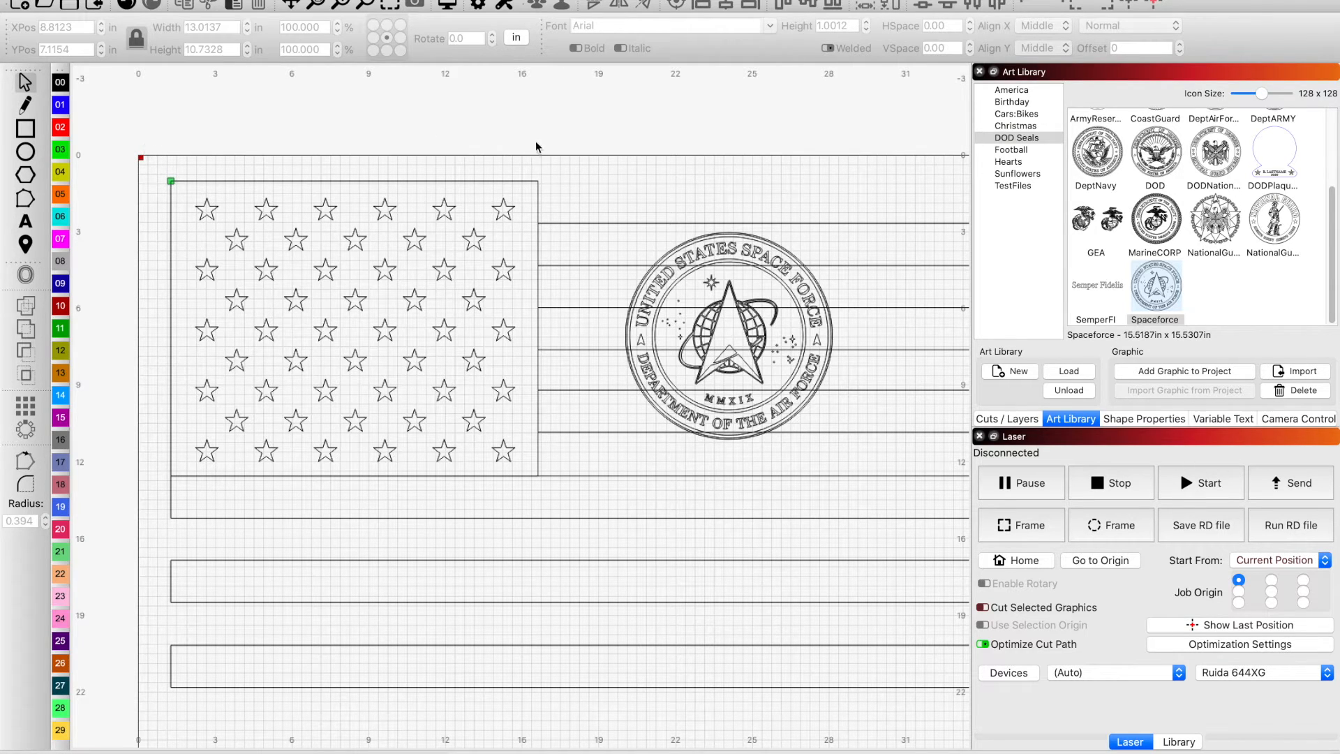
{"action": "left_click_drag", "start_coordinate": [537, 137], "coordinate": [492, 335]}
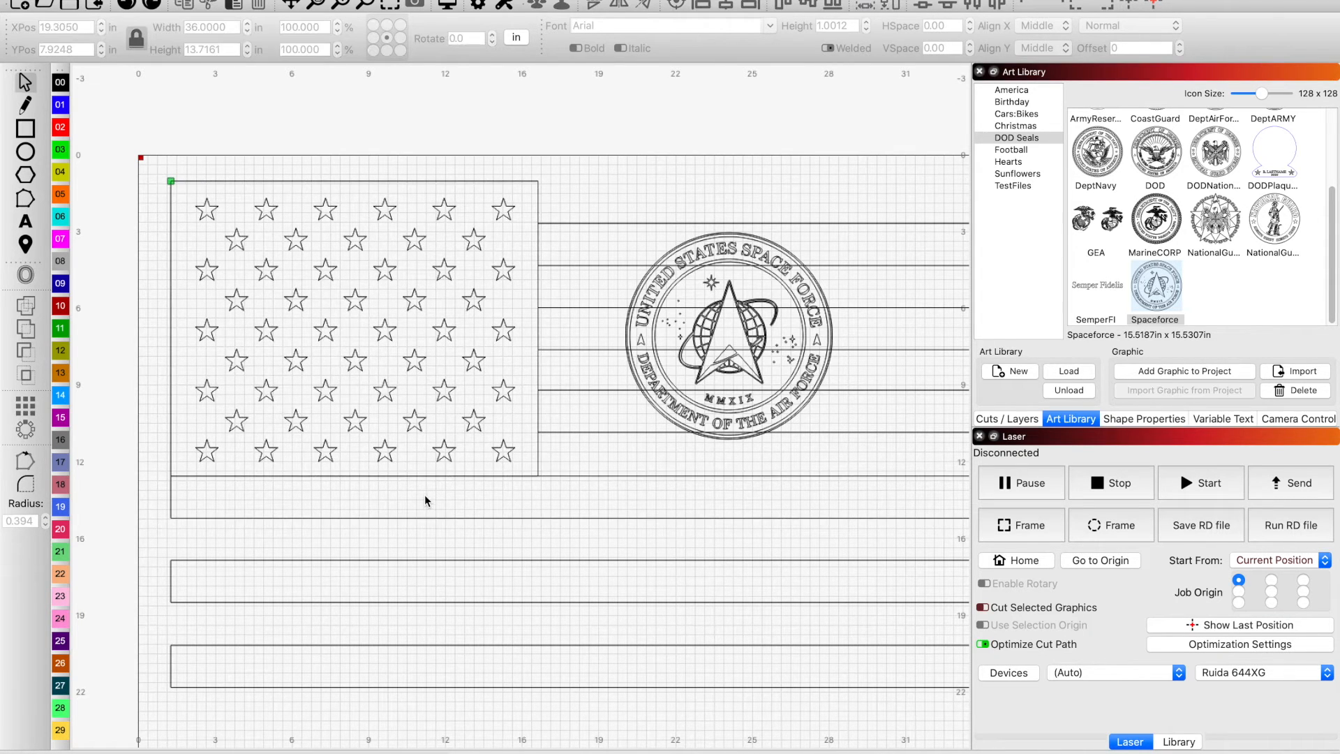
{"action": "mouse_move", "coordinate": [179, 191]}
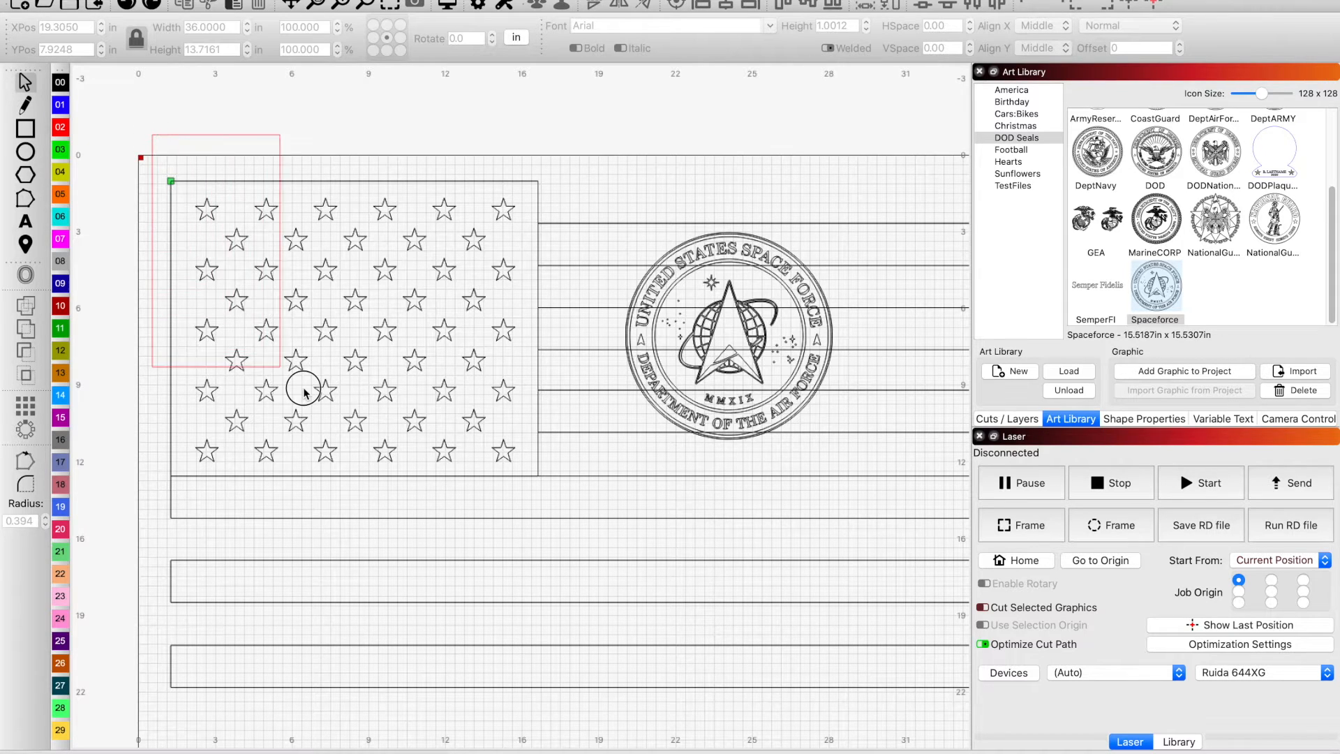
- Drag a selection rectangle over all the stars in the flag's union
{"action": "left_click_drag", "start_coordinate": [303, 389], "coordinate": [481, 494]}
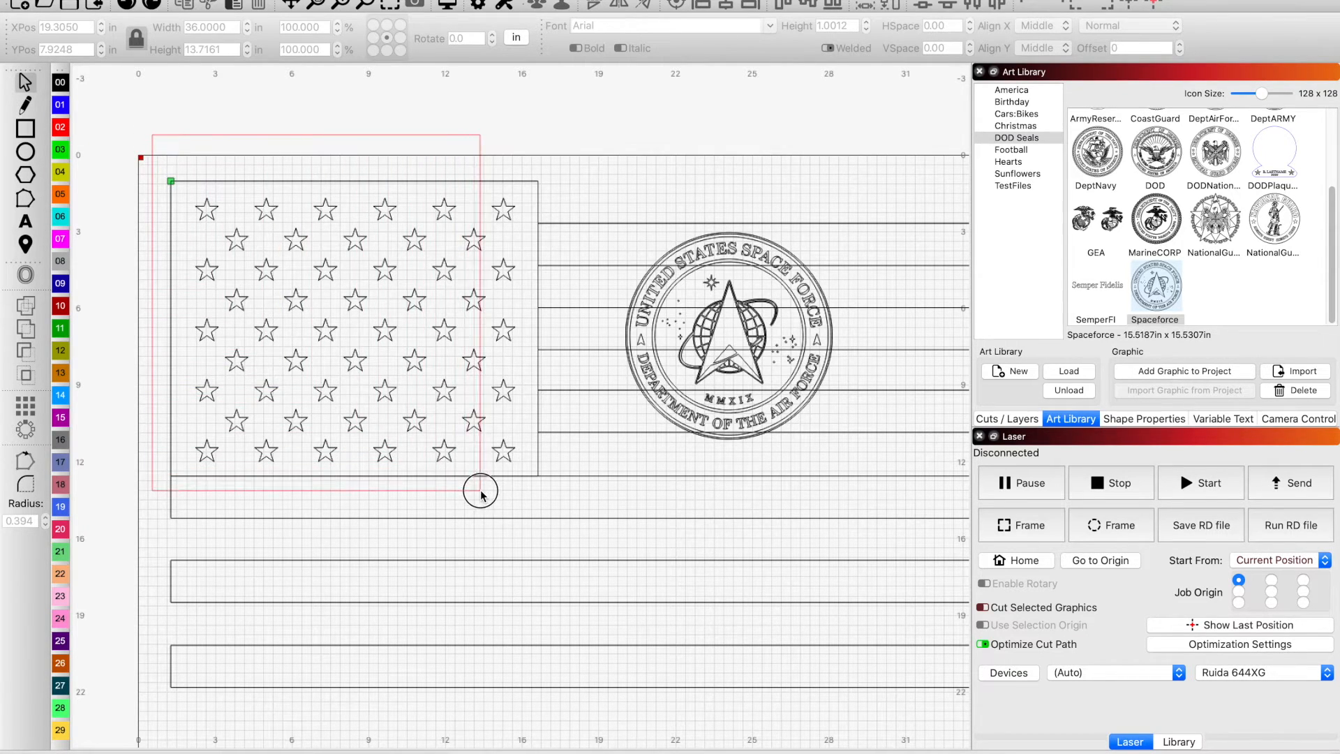
{"action": "left_click_drag", "start_coordinate": [481, 495], "coordinate": [525, 502]}
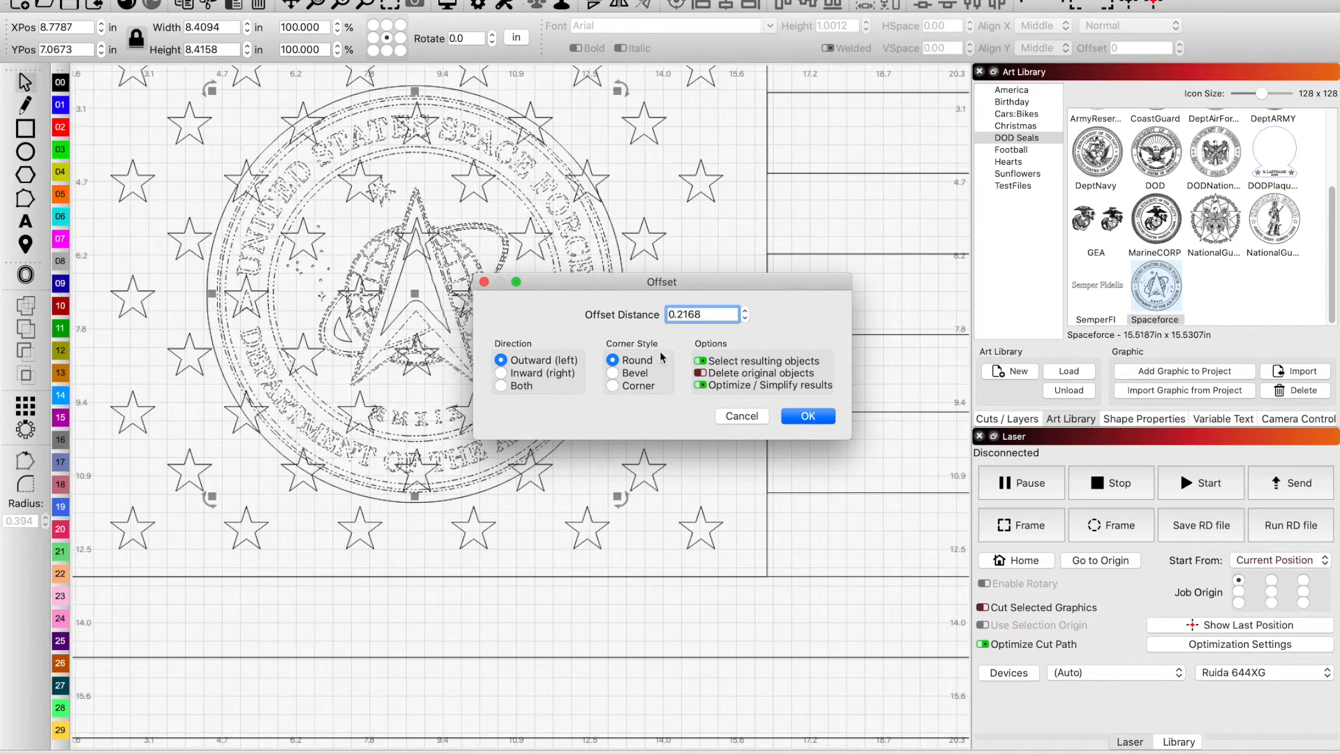
{"action": "mouse_move", "coordinate": [658, 340]}
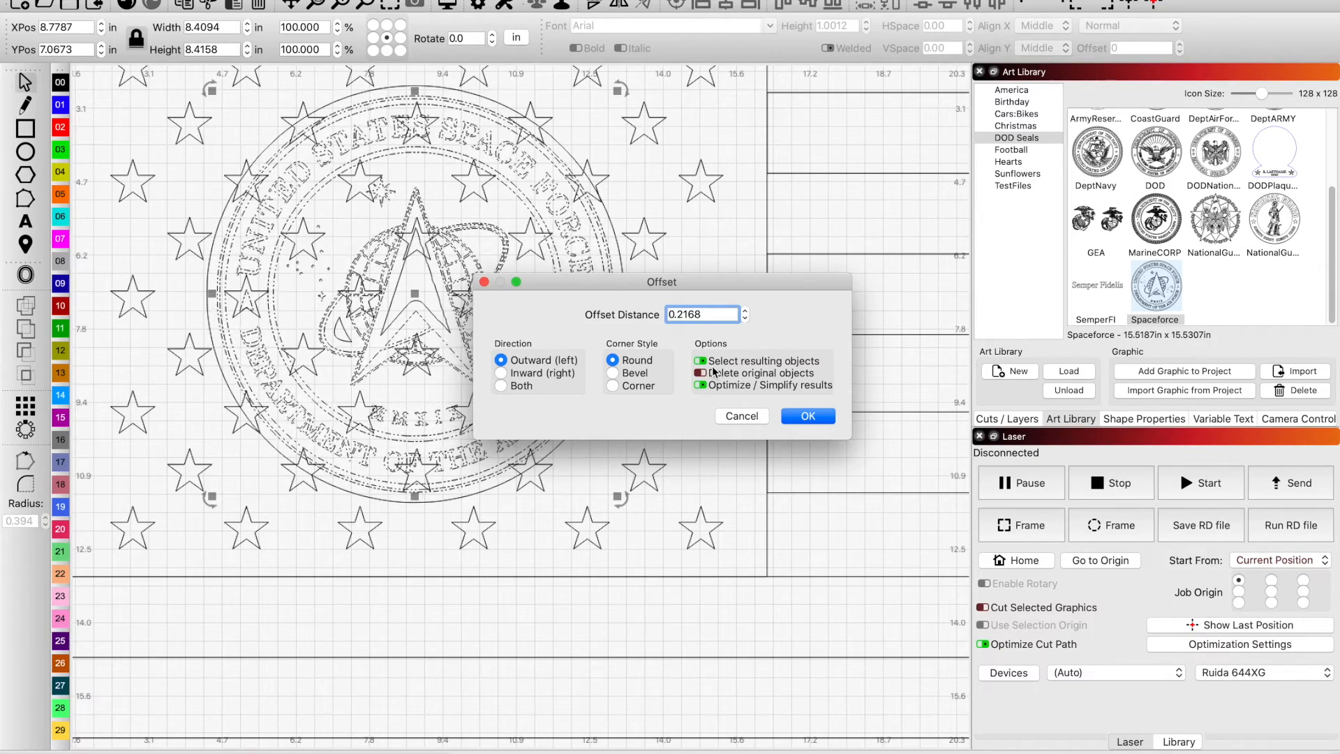
- Apply a 0.2955-inch rounded outward offset around the Space Force seal
{"action": "left_click", "coordinate": [743, 309]}
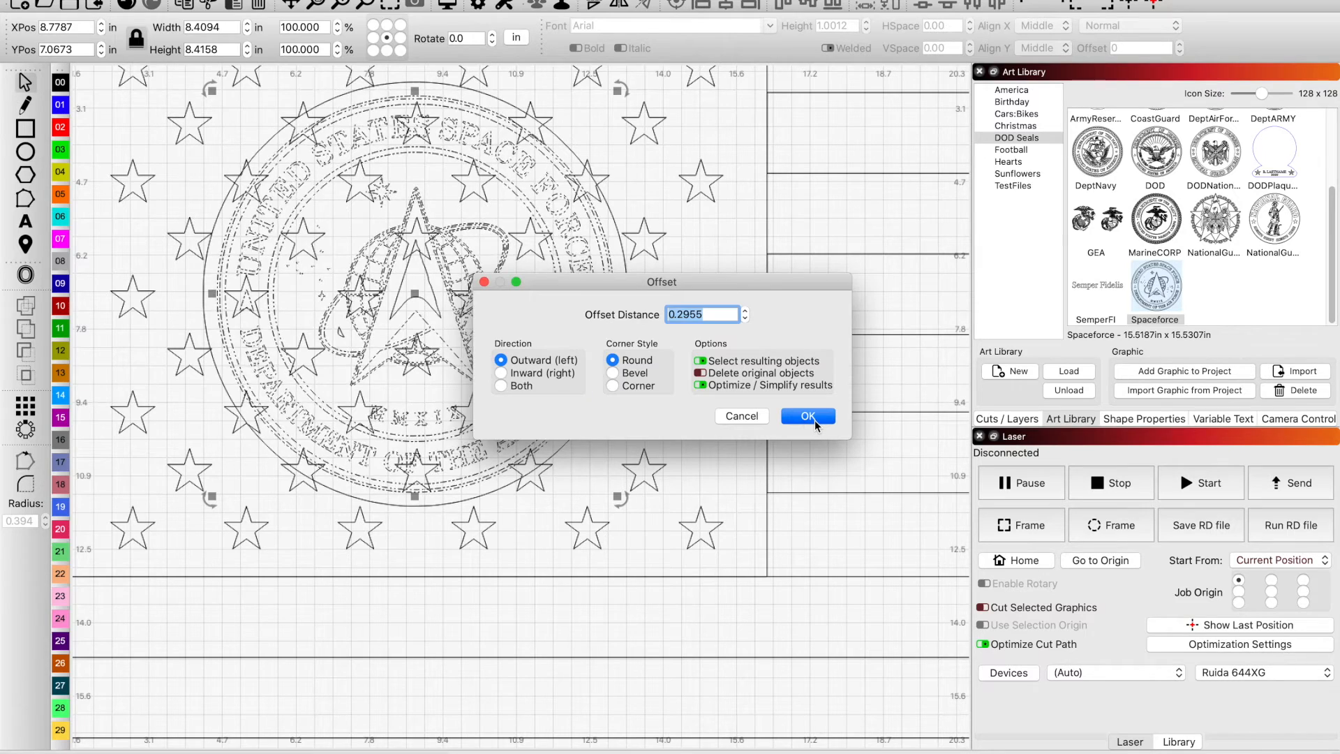
{"action": "left_click", "coordinate": [806, 416]}
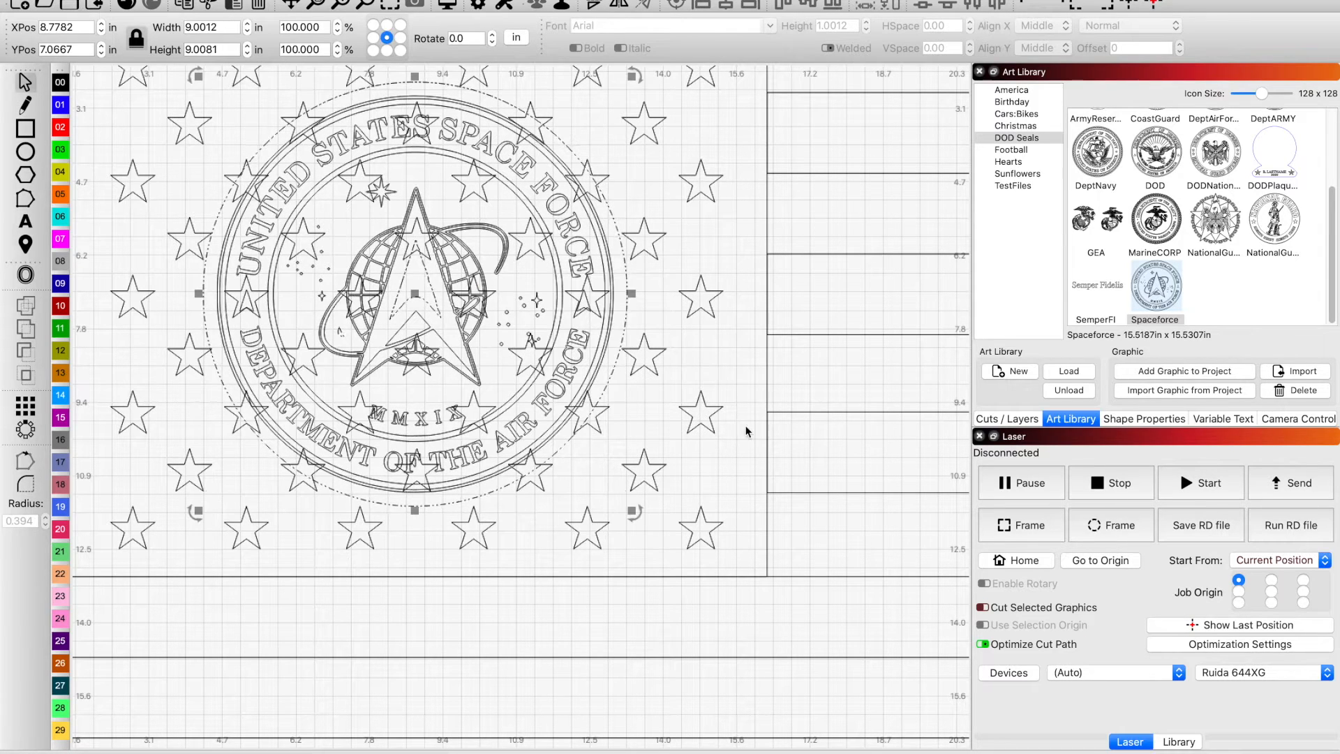
{"action": "mouse_move", "coordinate": [641, 368]}
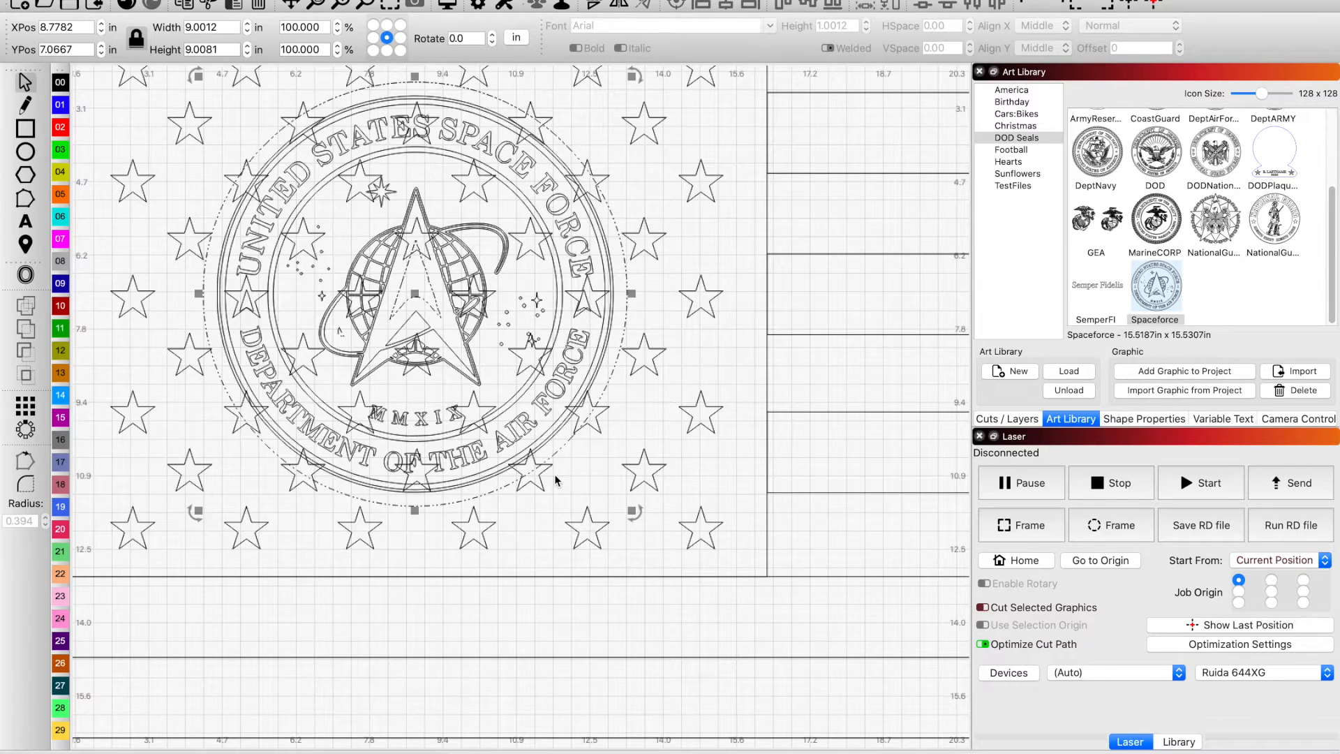
- Select the seal together with the surrounding stars, a set about 13 by 10.7 inches
{"action": "left_click_drag", "start_coordinate": [389, 511], "coordinate": [538, 479]}
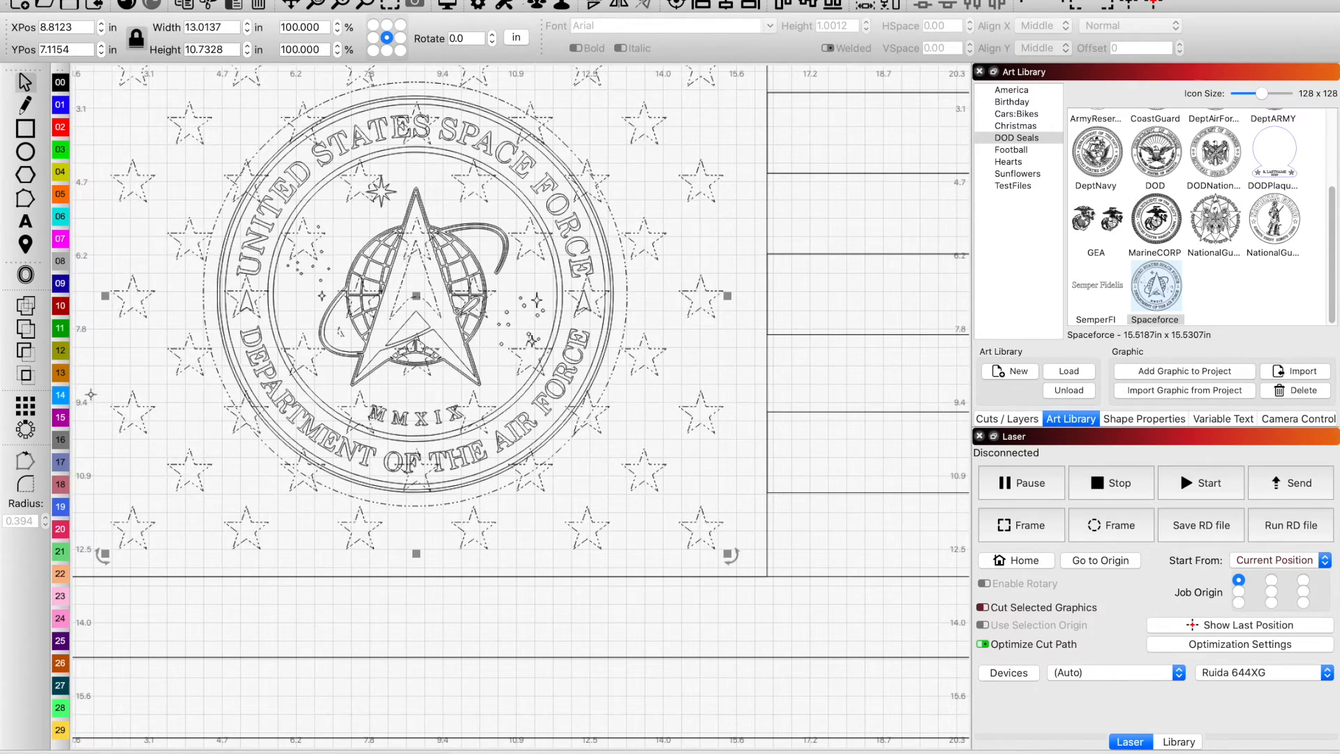
{"action": "mouse_move", "coordinate": [26, 352]}
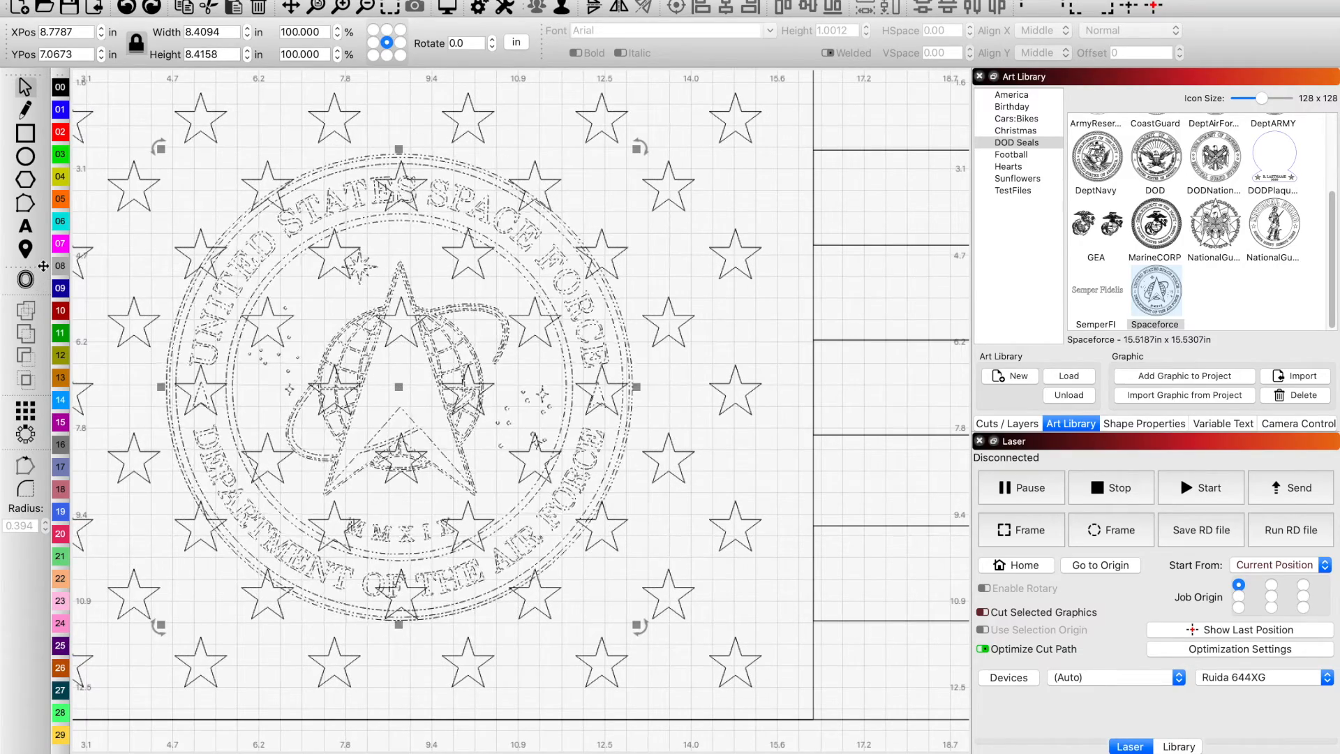
{"action": "left_click", "coordinate": [26, 281]}
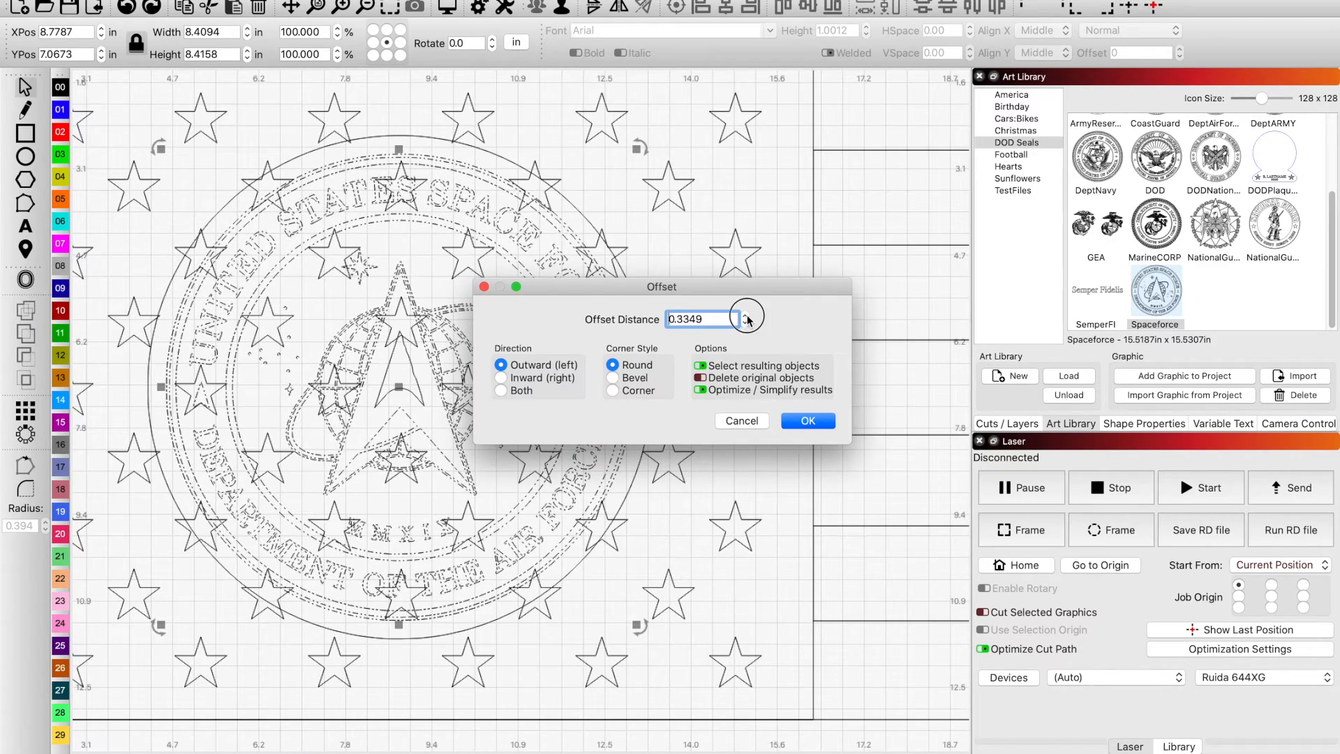
{"action": "left_click", "coordinate": [746, 315]}
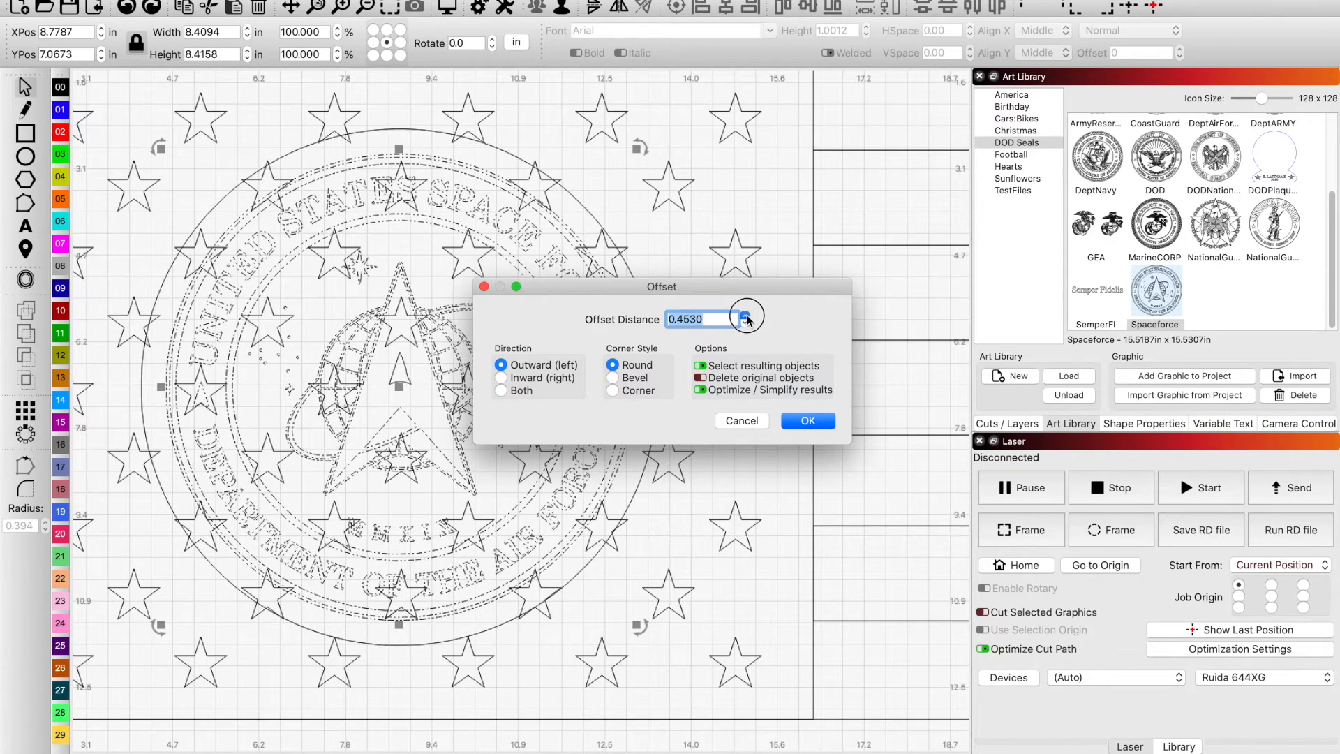
{"action": "left_click", "coordinate": [806, 419]}
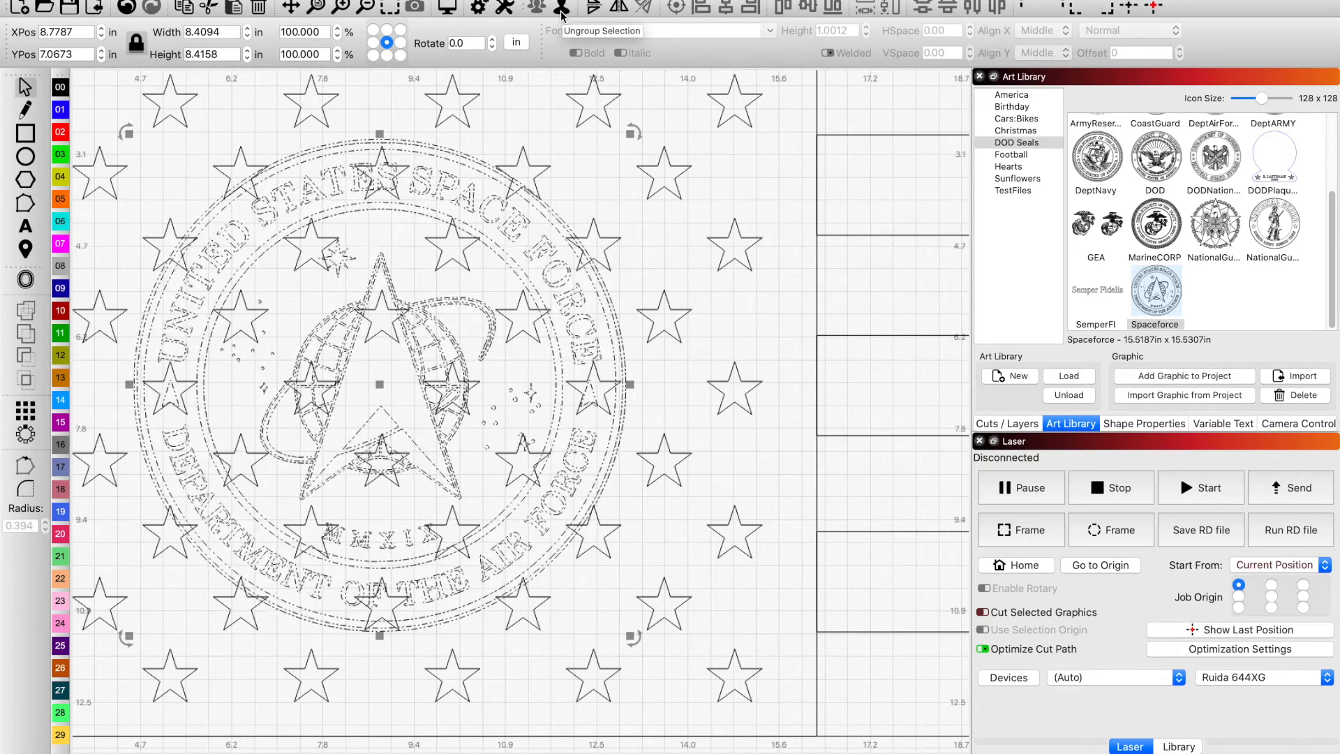
- Ungroup the seal and apply a 0.0593-inch rounded outward offset around it
{"action": "left_click", "coordinate": [561, 8]}
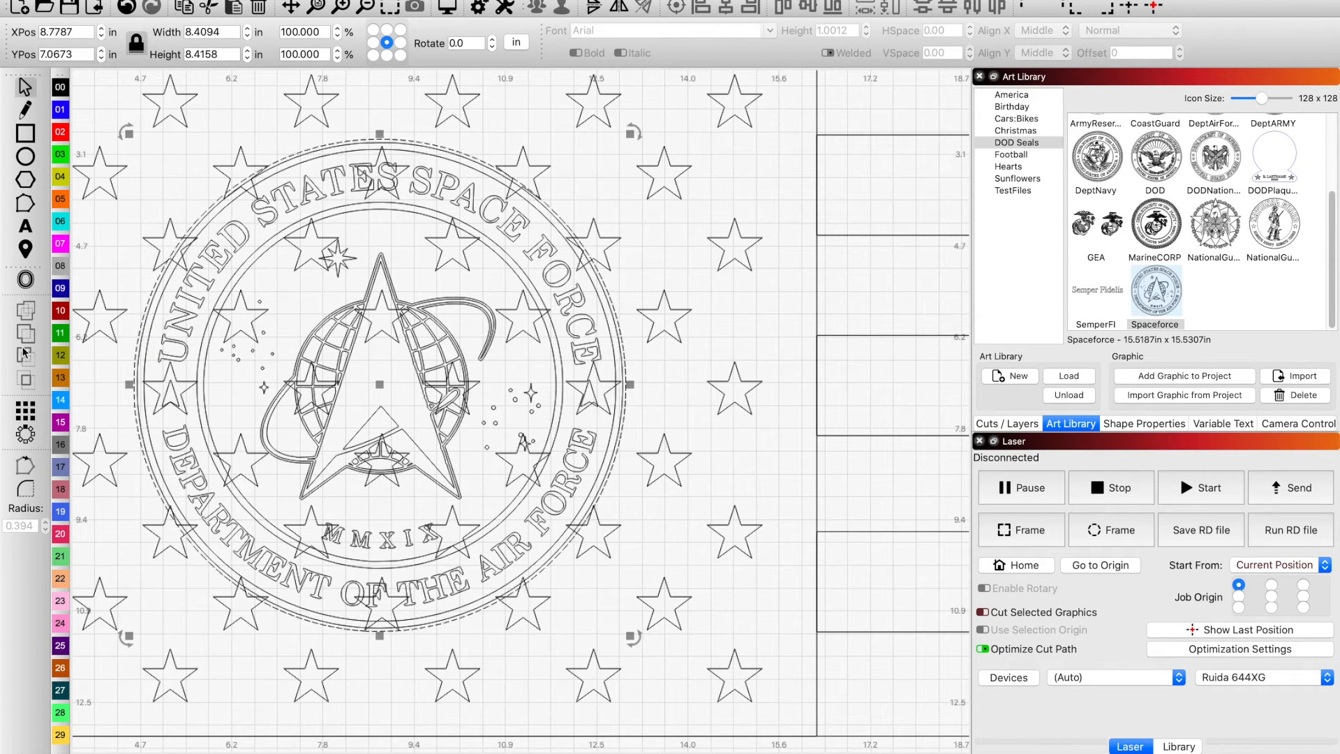
{"action": "left_click", "coordinate": [26, 286]}
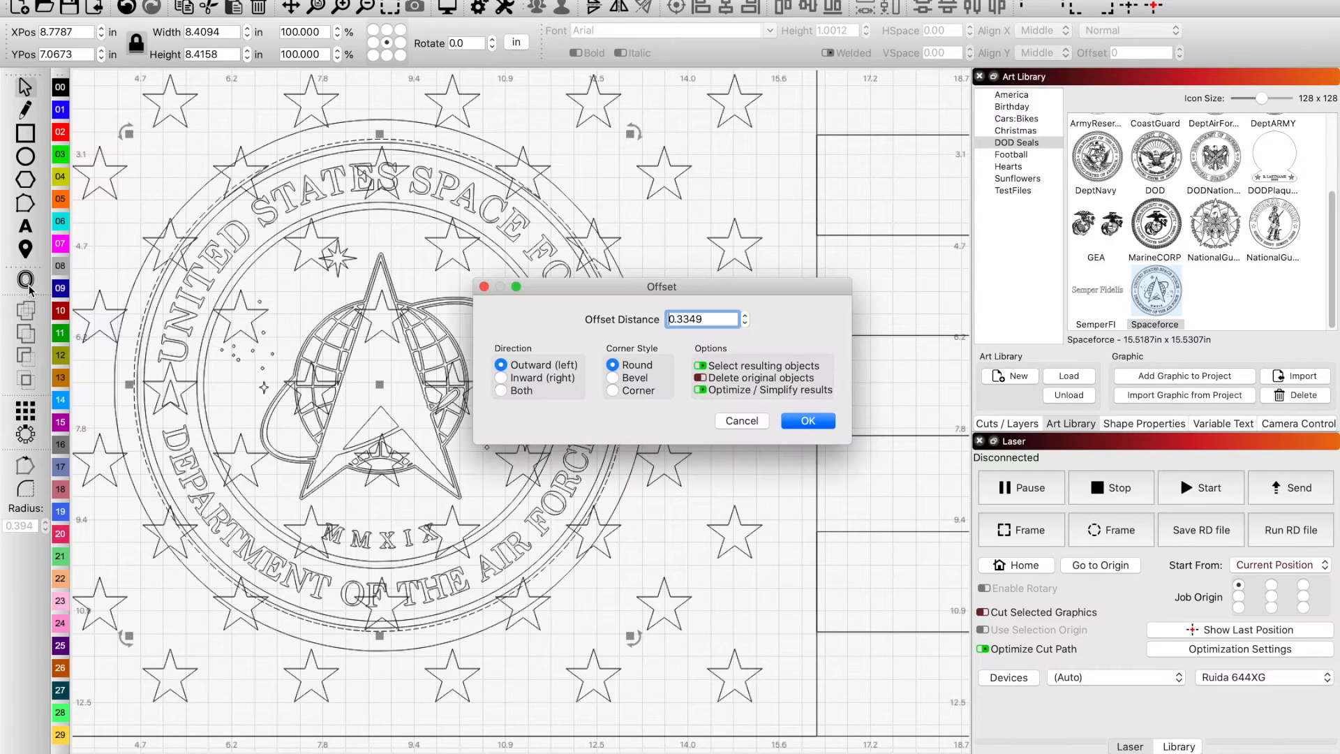
{"action": "left_click", "coordinate": [745, 323]}
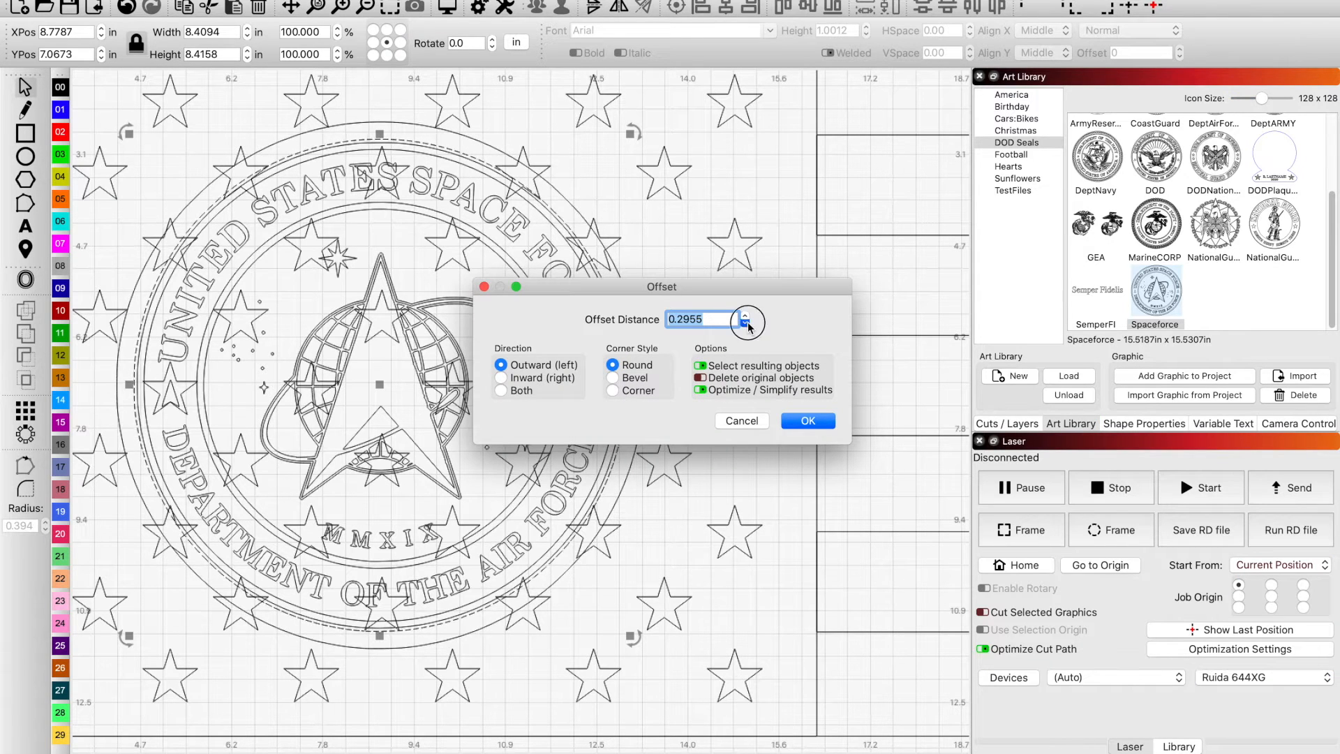
{"action": "left_click", "coordinate": [745, 324]}
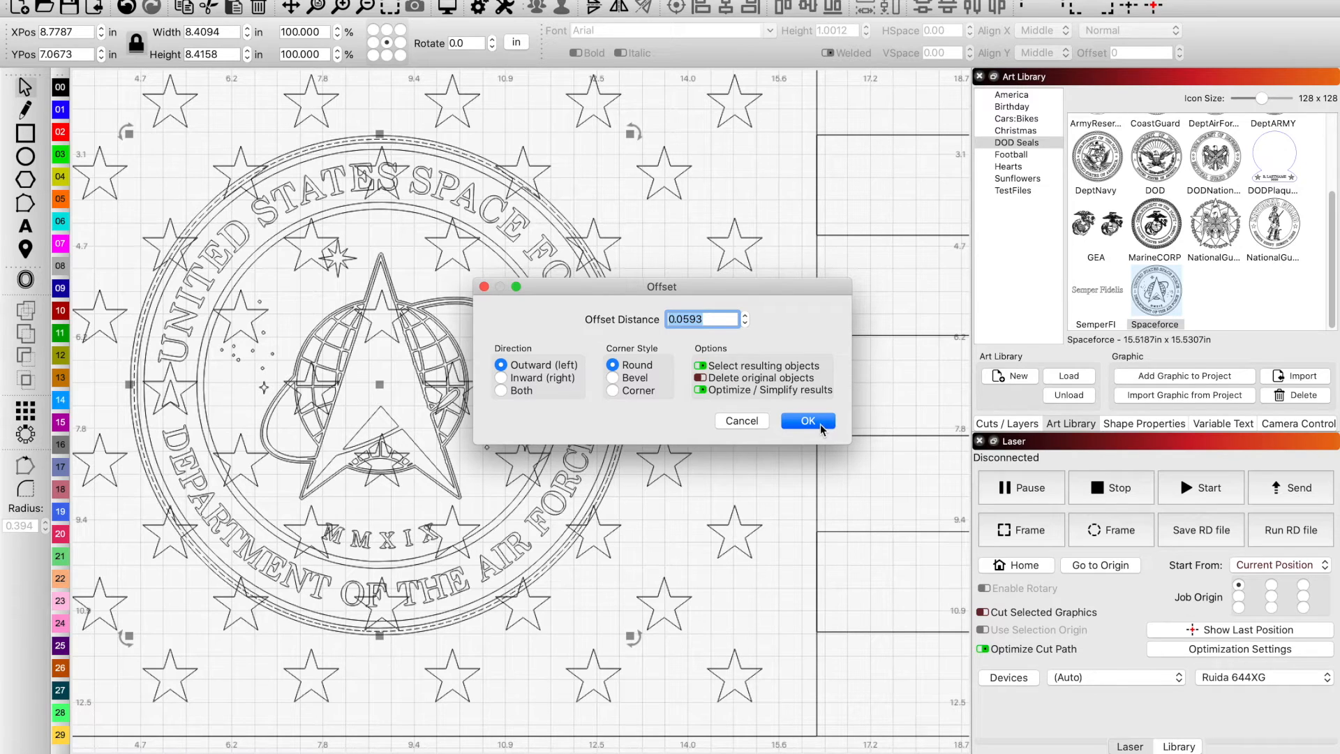
{"action": "left_click", "coordinate": [806, 420]}
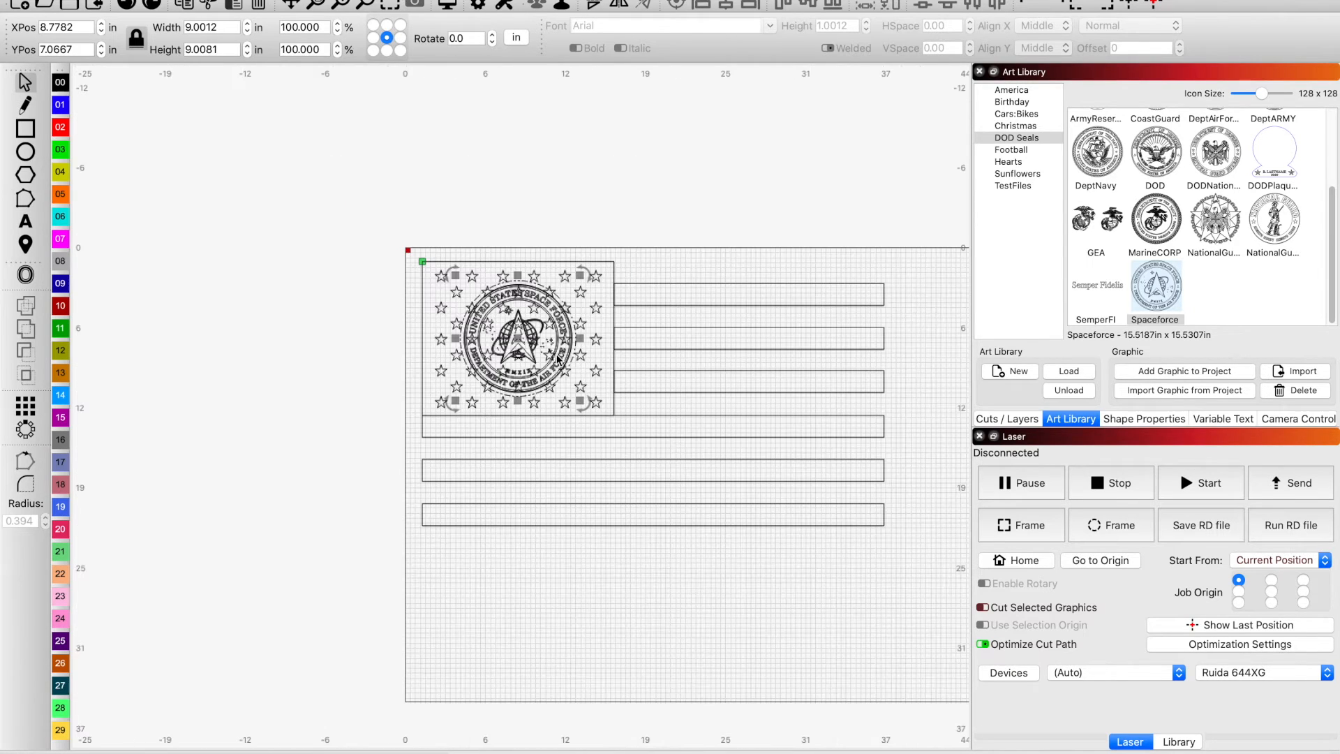
- Select the 8.4-inch seal and position it over the stripes right of the star field
{"action": "left_click_drag", "start_coordinate": [518, 342], "coordinate": [514, 350]}
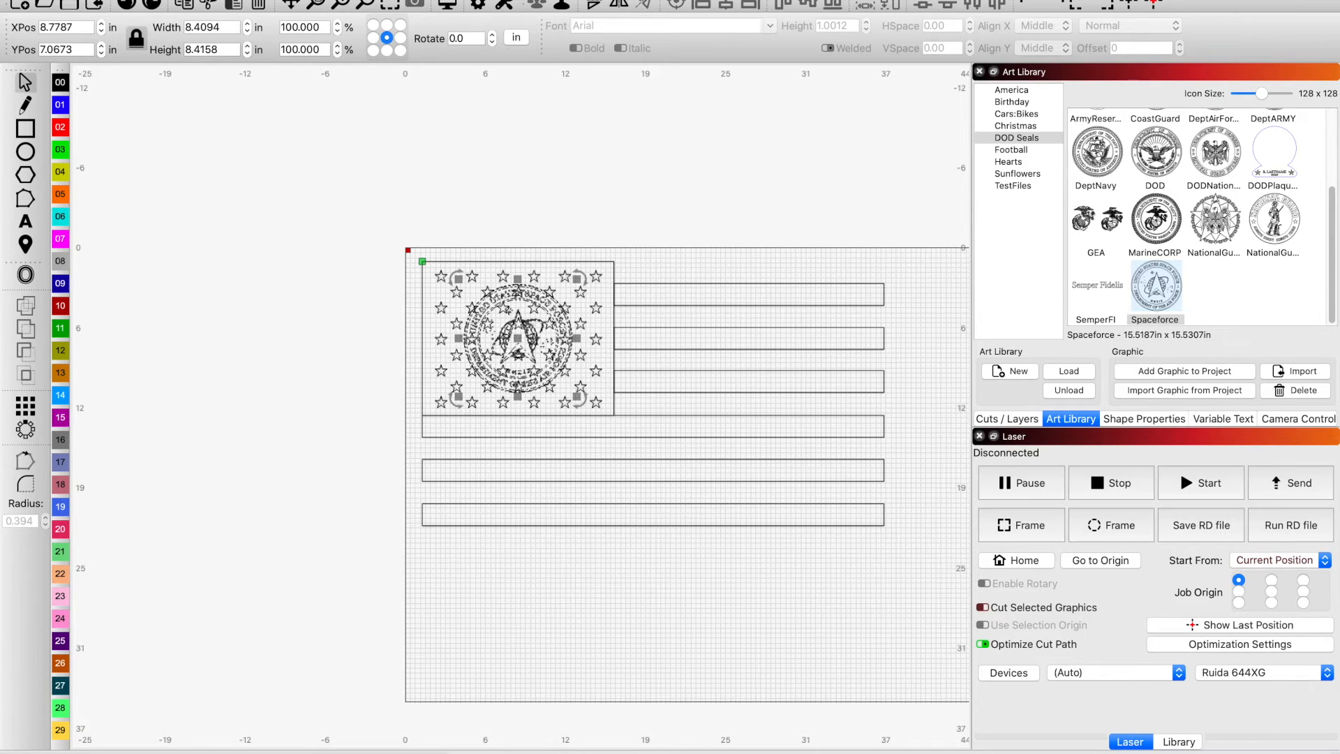
{"action": "left_click_drag", "start_coordinate": [513, 343], "coordinate": [731, 432]}
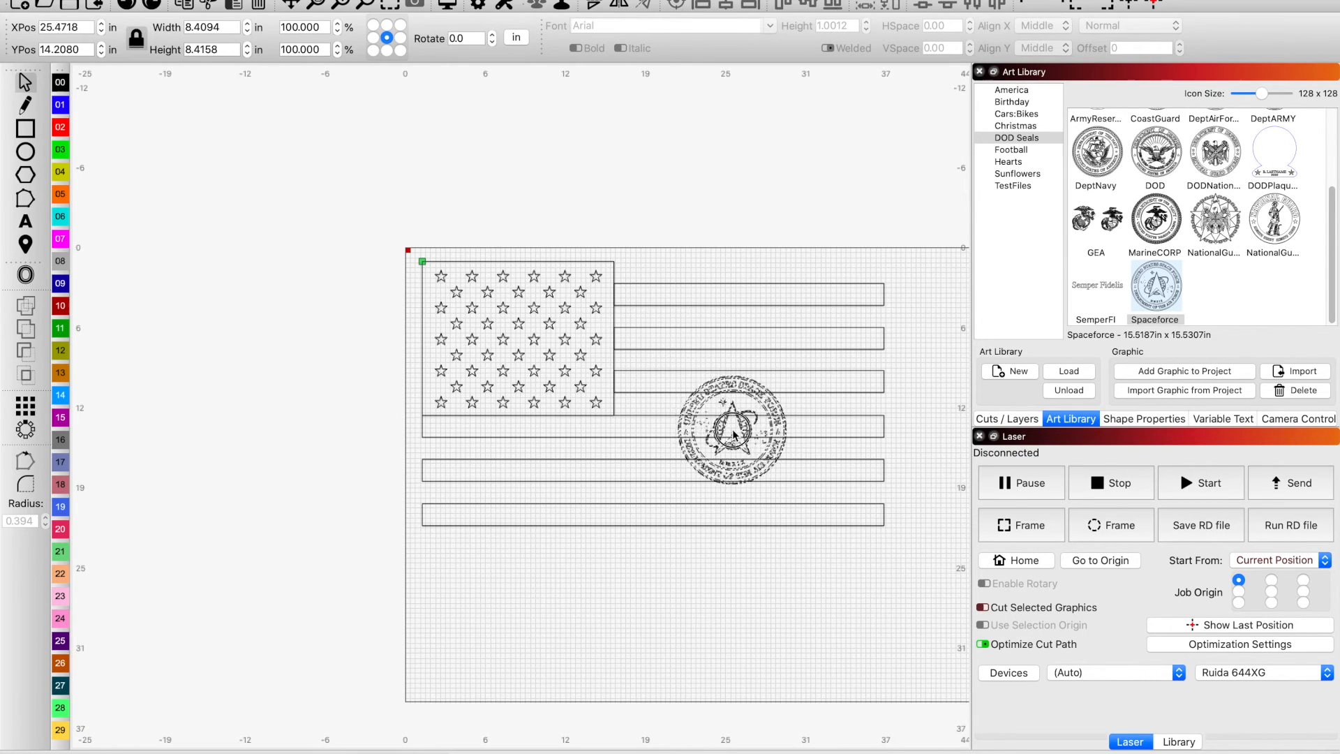
{"action": "left_click_drag", "start_coordinate": [731, 431], "coordinate": [731, 414]}
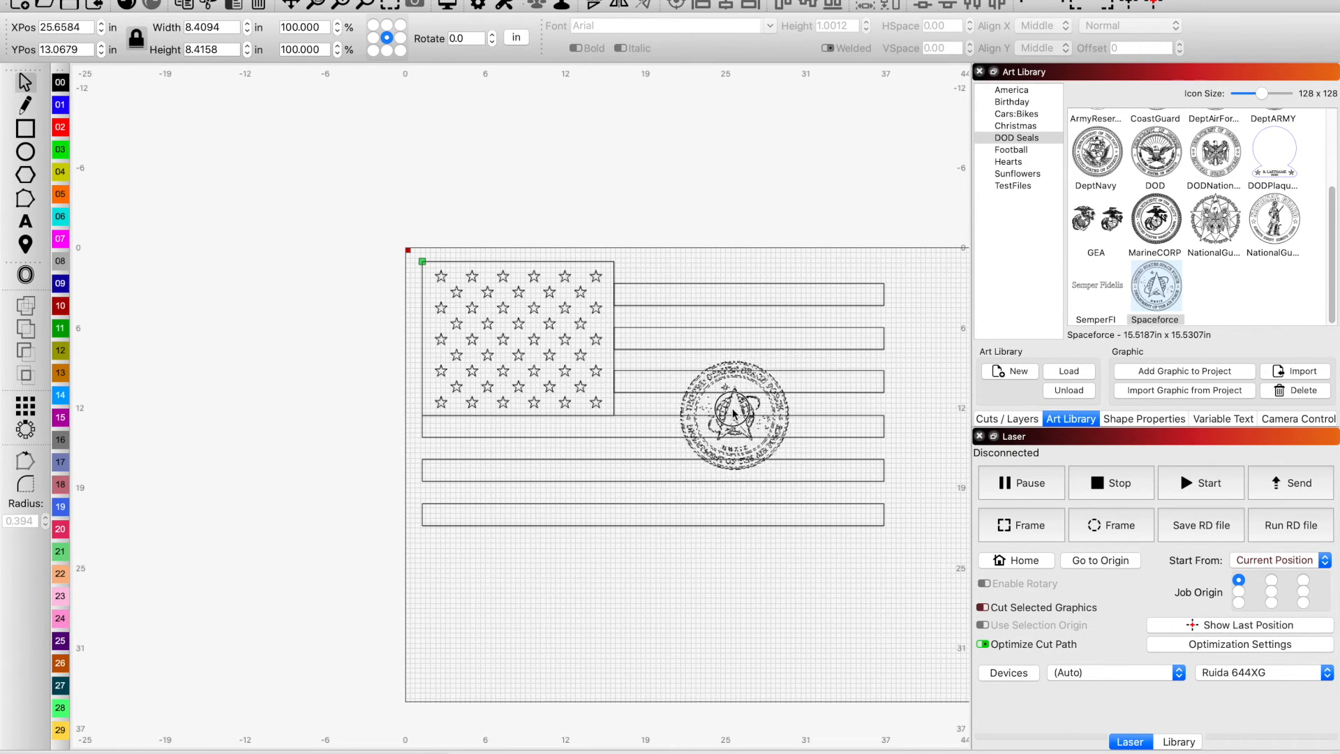
{"action": "left_click_drag", "start_coordinate": [734, 415], "coordinate": [743, 406]}
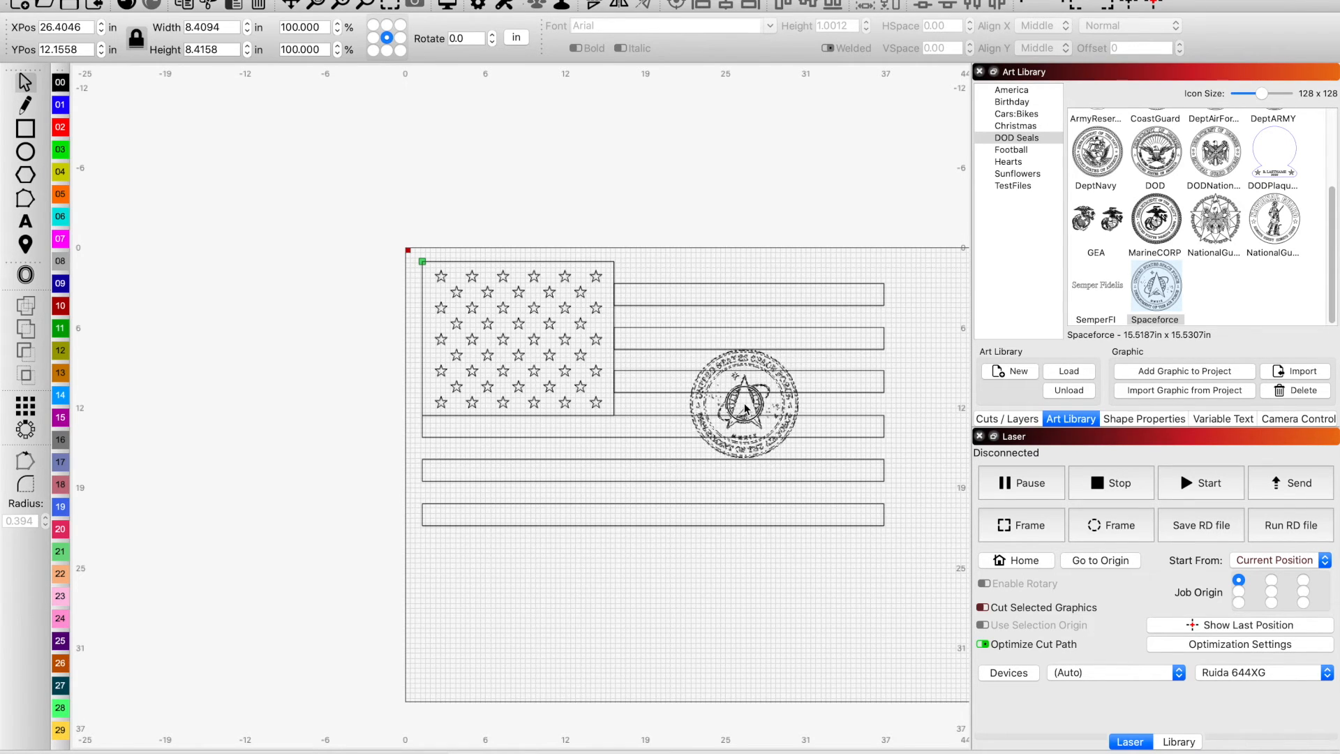
{"action": "left_click", "coordinate": [744, 407]}
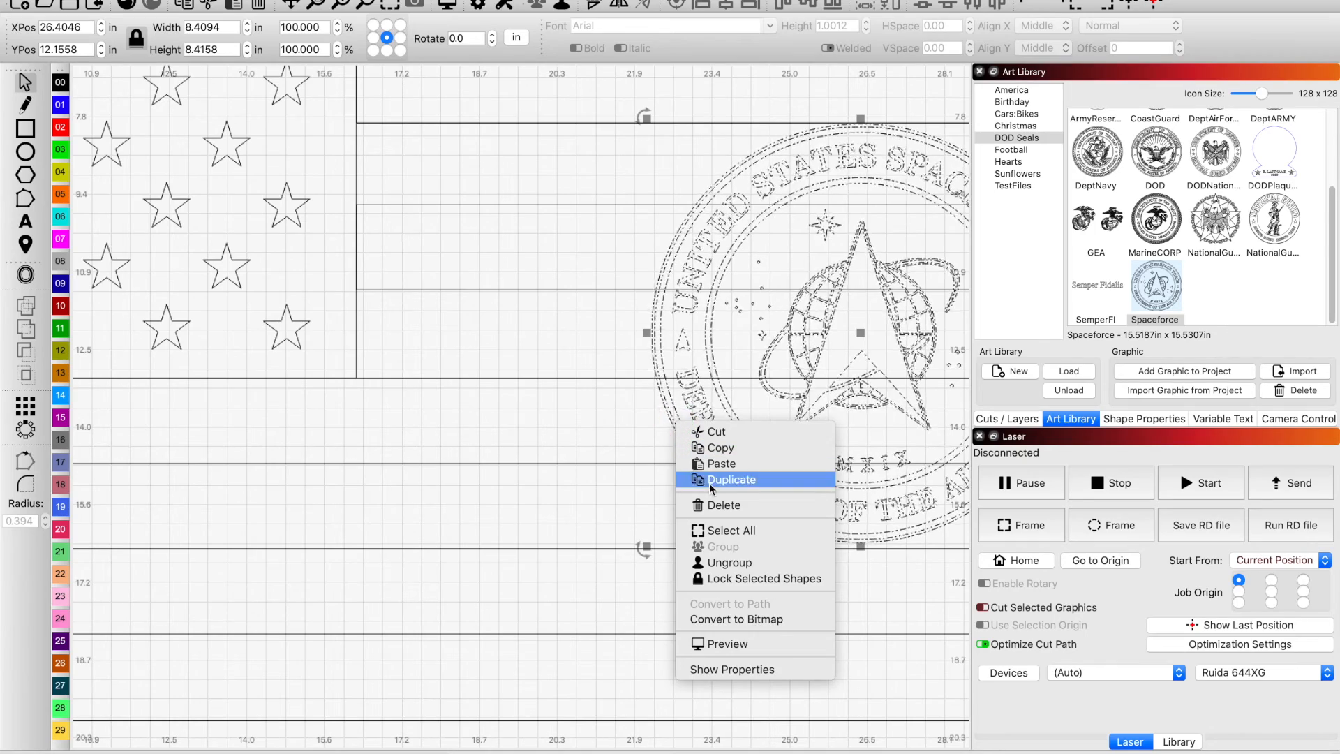
{"action": "mouse_move", "coordinate": [727, 562]}
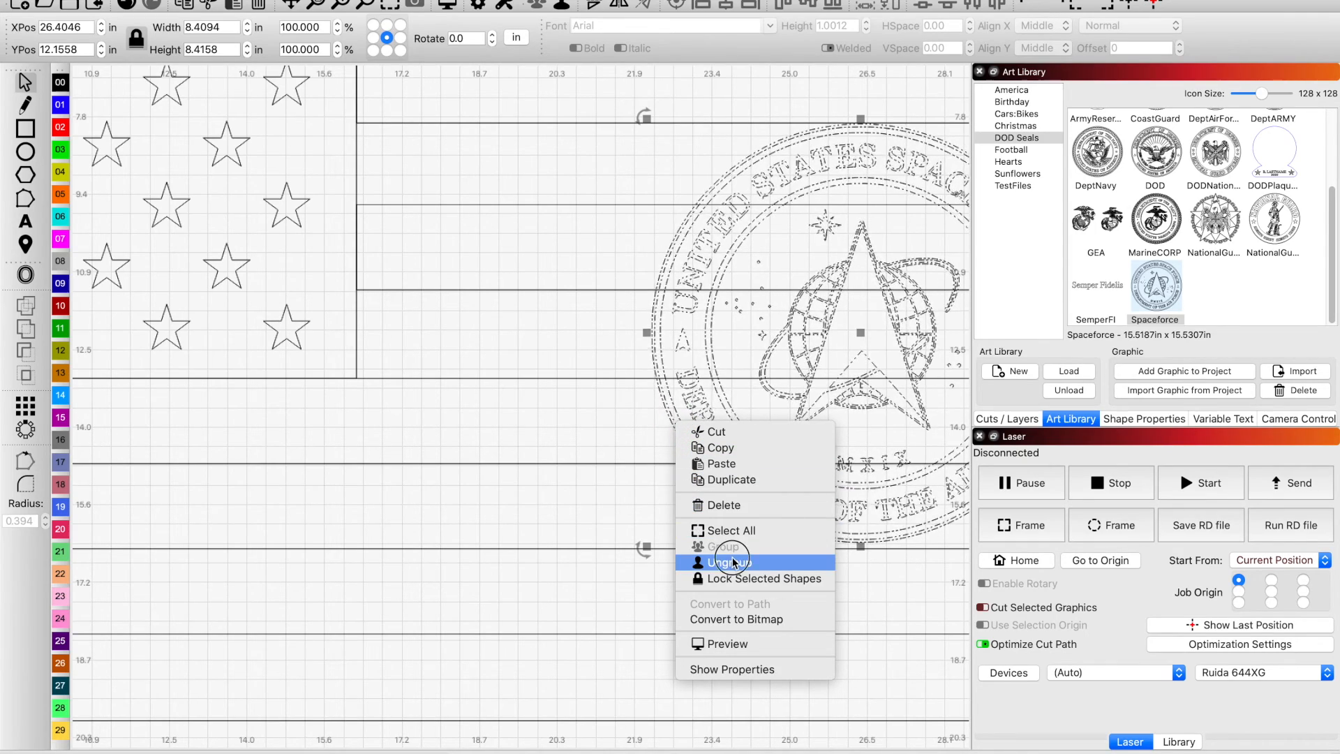
- Ungroup the seal into its individual shapes via the context menu
{"action": "left_click", "coordinate": [726, 561]}
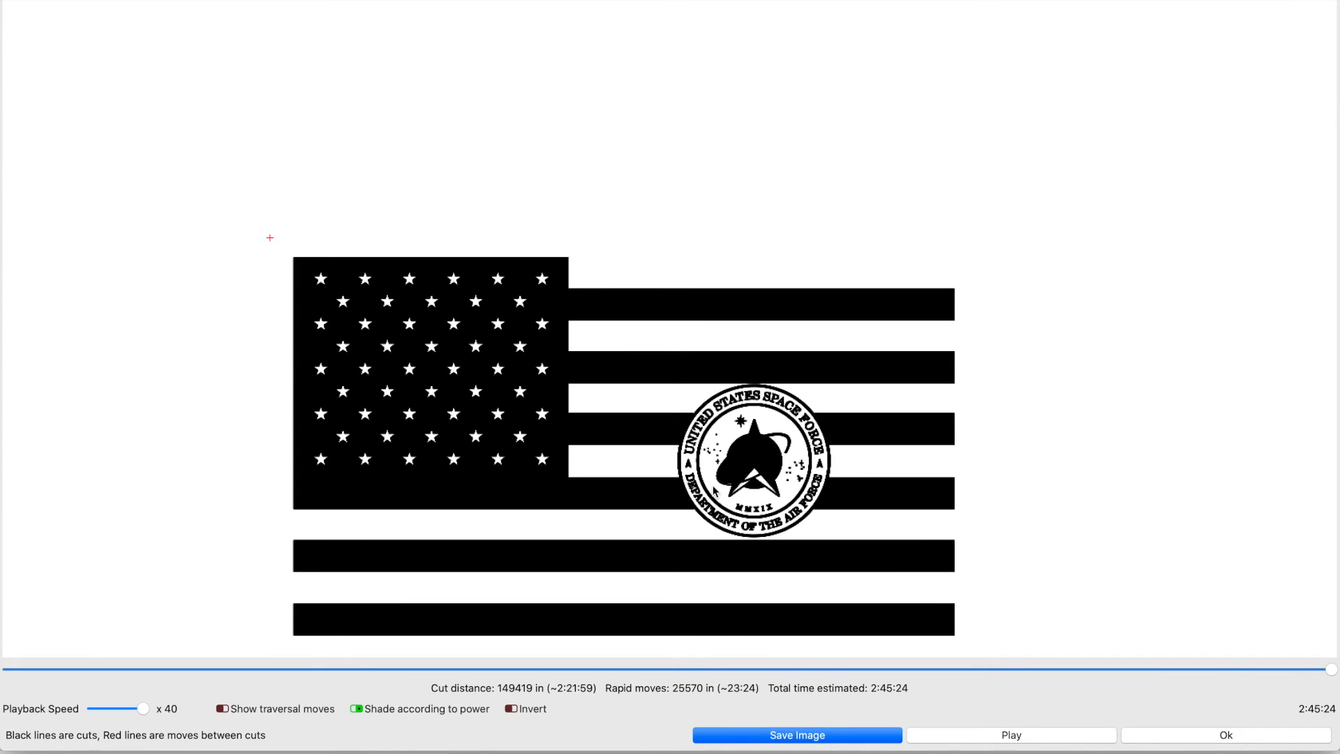
{"action": "mouse_move", "coordinate": [1135, 695]}
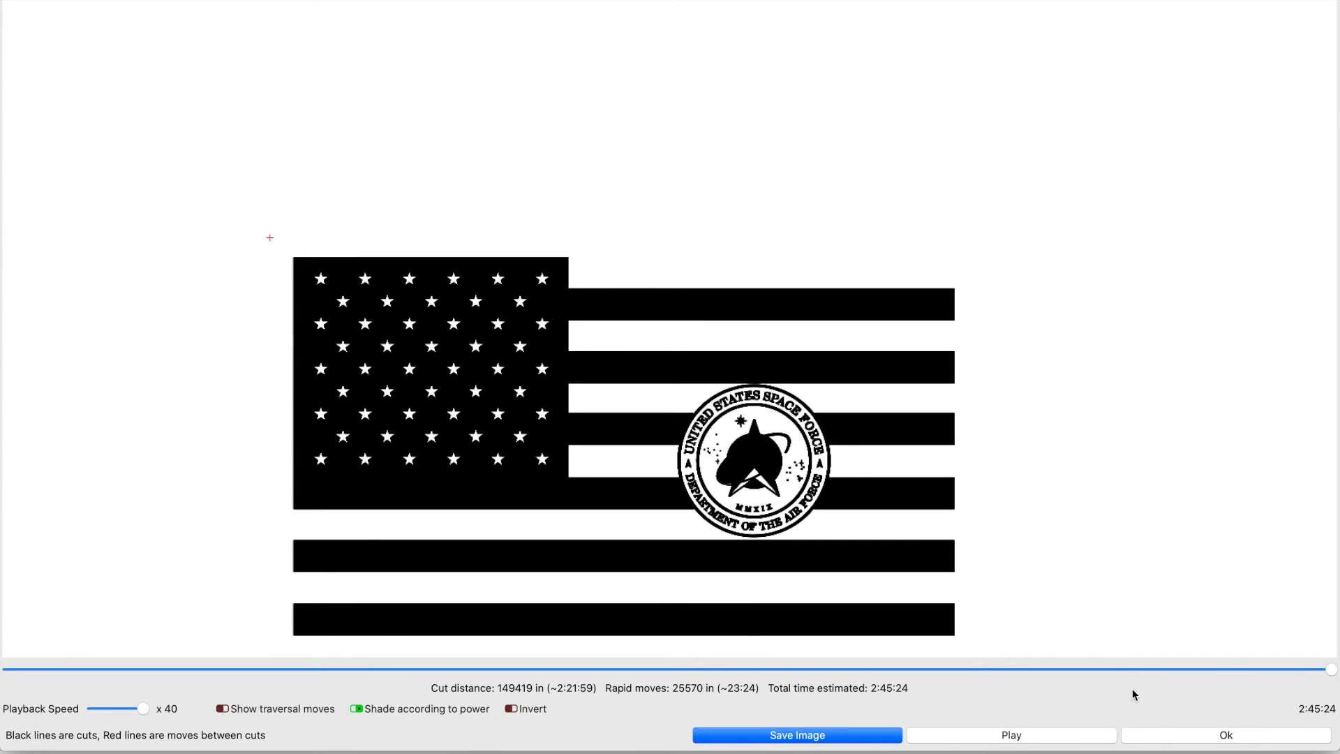
{"action": "left_click", "coordinate": [1226, 735]}
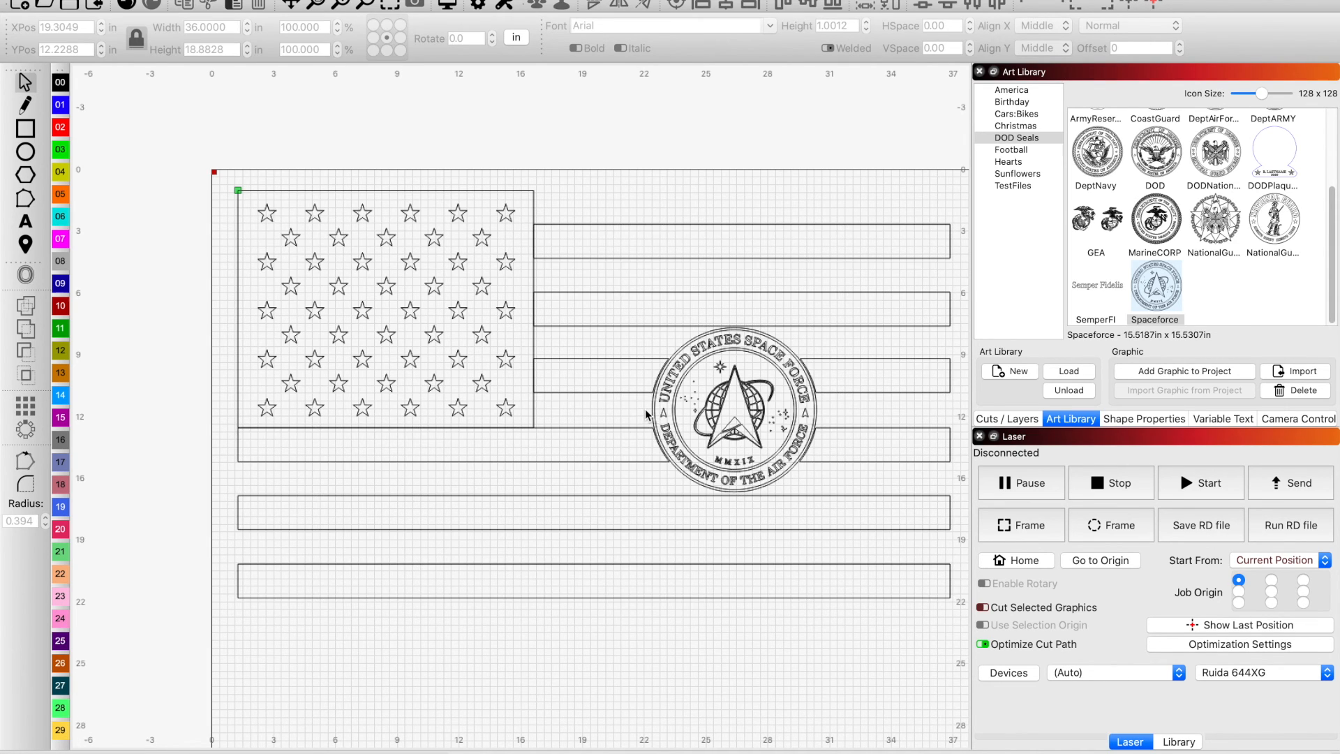
{"action": "mouse_move", "coordinate": [699, 412]}
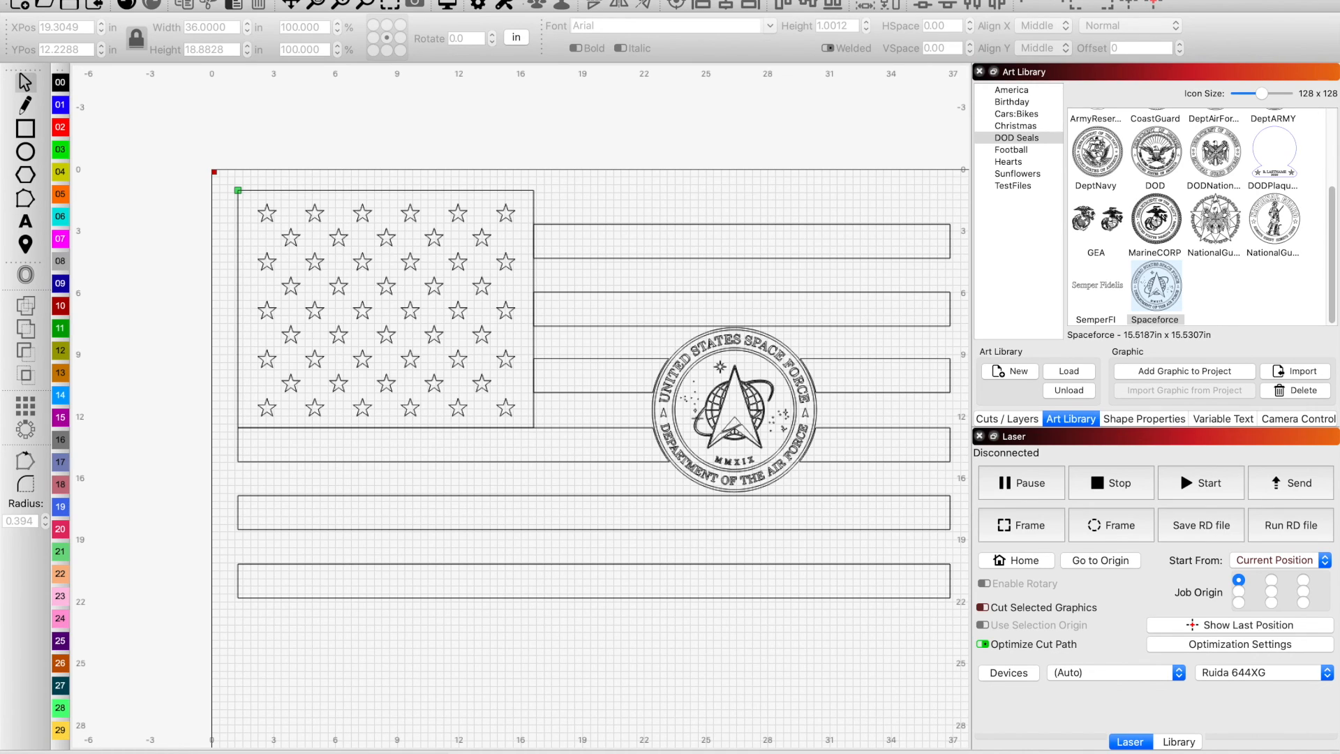
{"action": "mouse_move", "coordinate": [132, 435]}
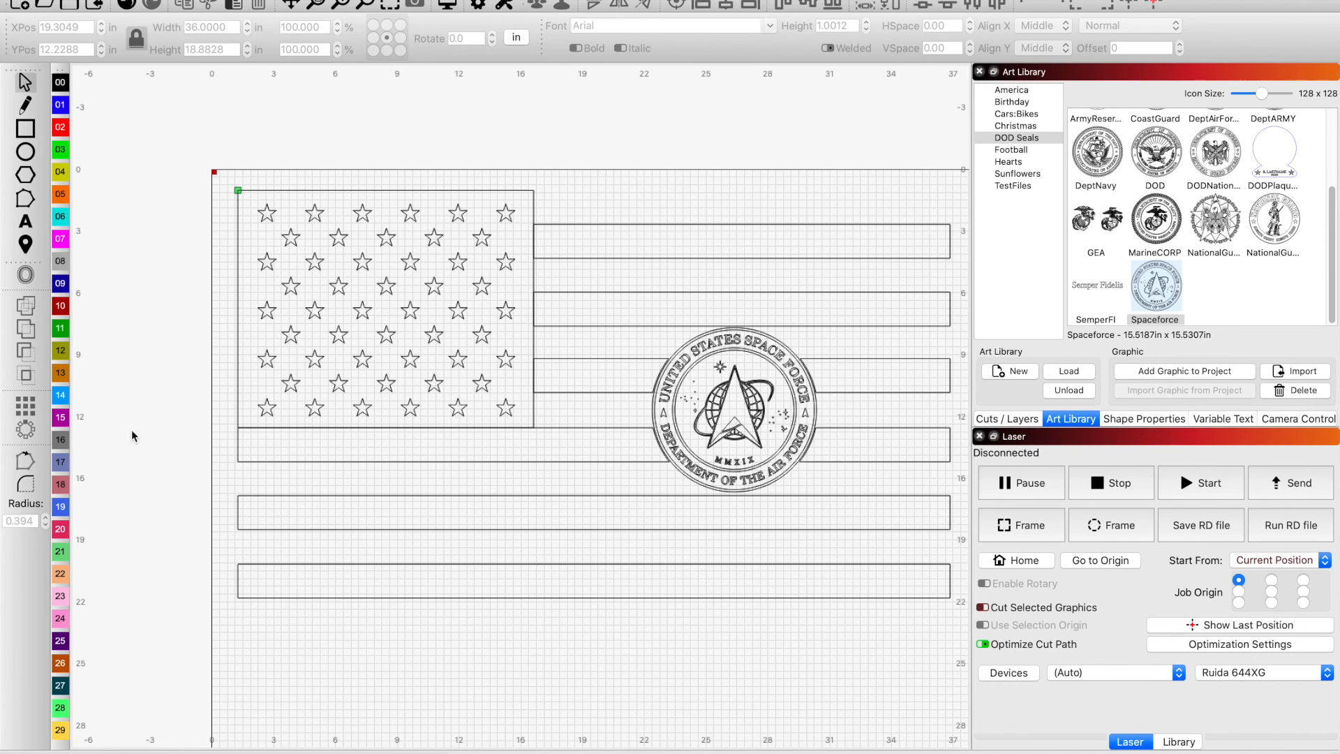
{"action": "mouse_move", "coordinate": [26, 351]}
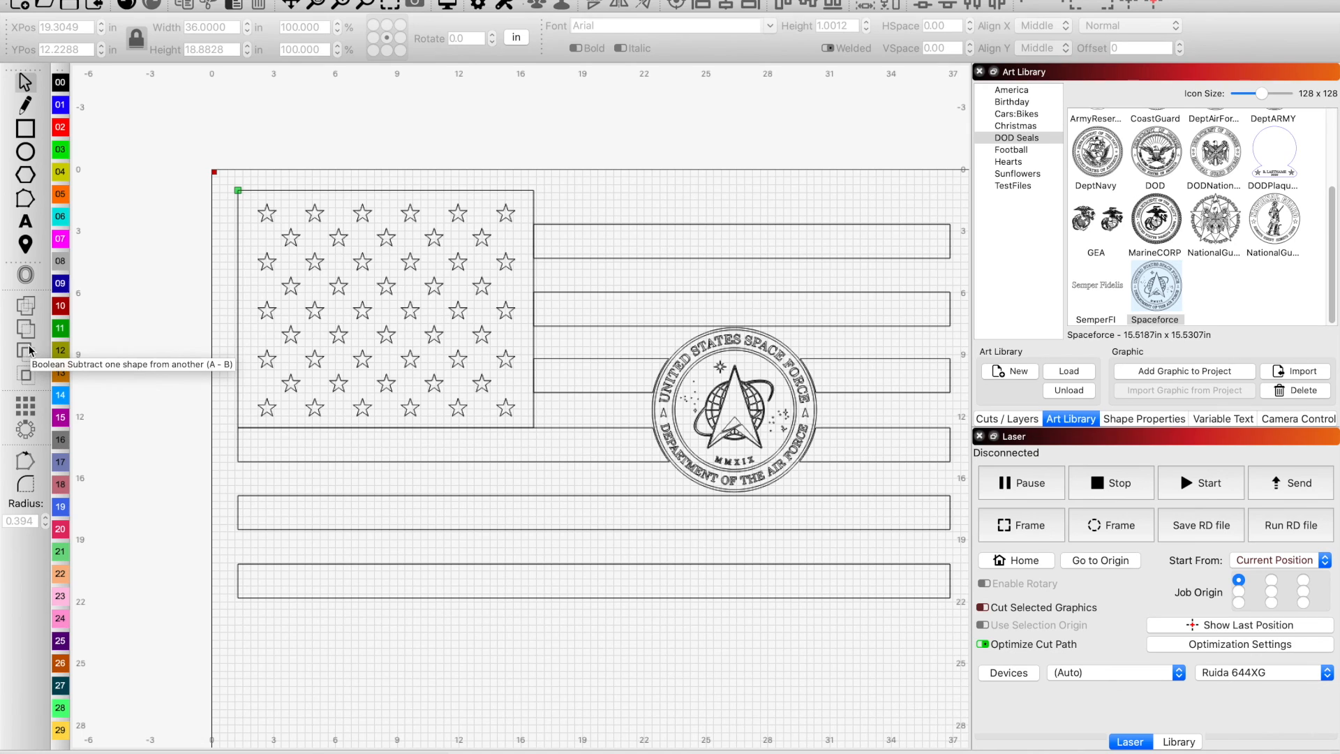